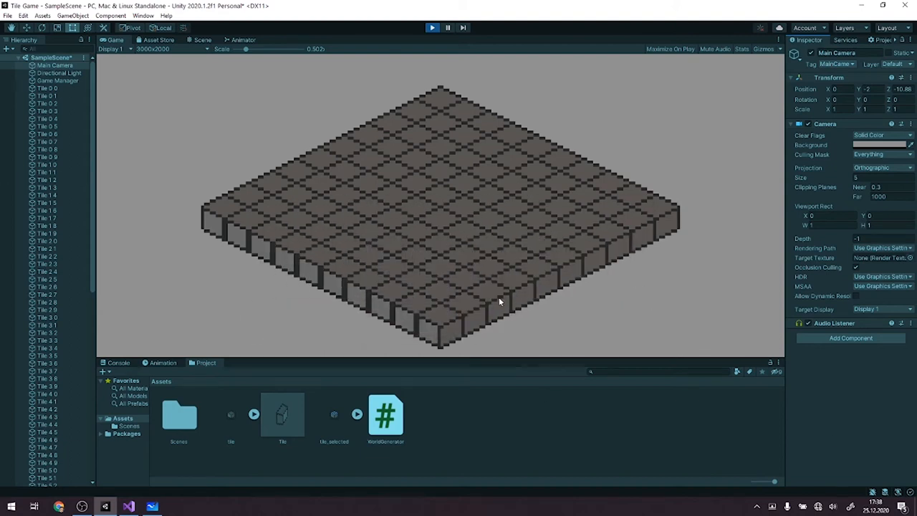
{"action": "mouse_move", "coordinate": [753, 249]}
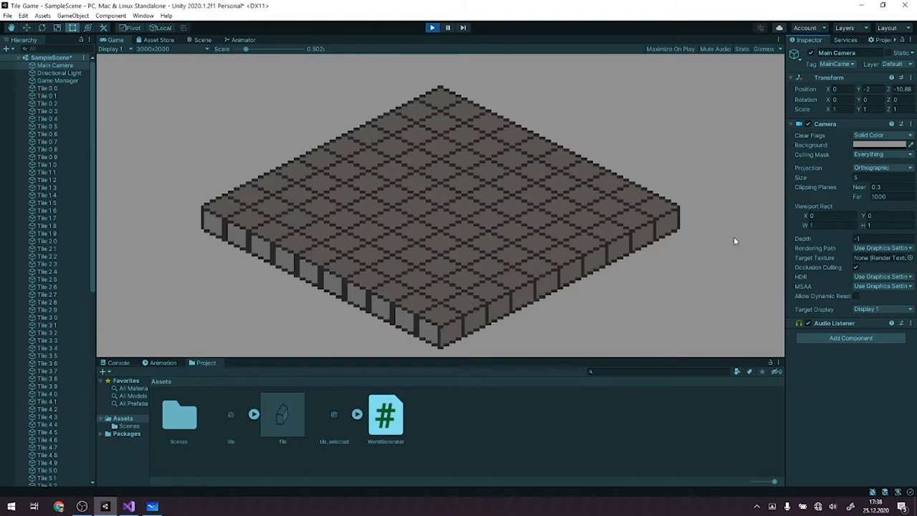
{"action": "mouse_move", "coordinate": [645, 364]}
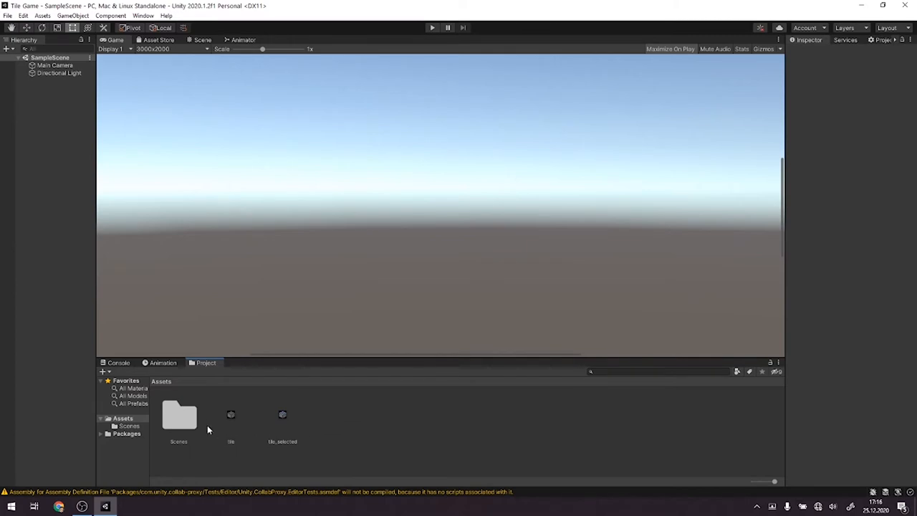
{"action": "mouse_move", "coordinate": [318, 455]}
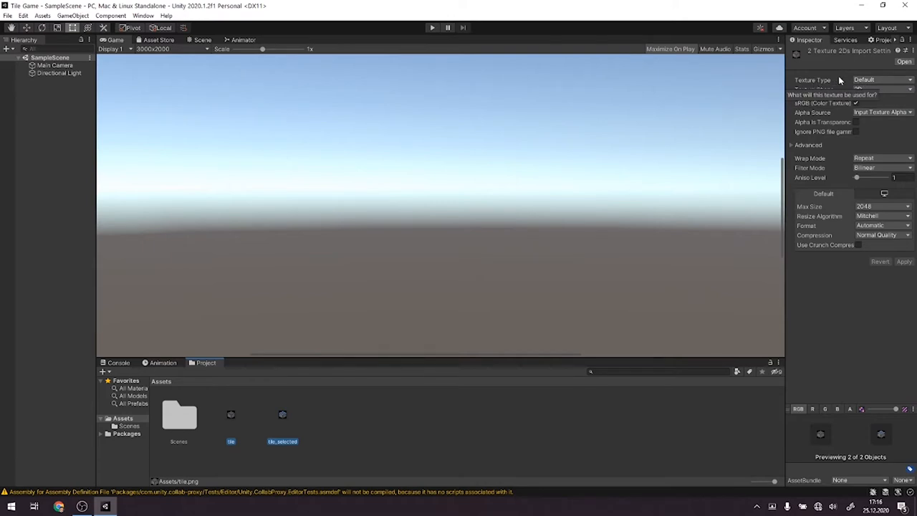
Step: Import the textures as Sprite (2D and UI) with Point filtering and adjusted compression
{"action": "left_click", "coordinate": [880, 80]}
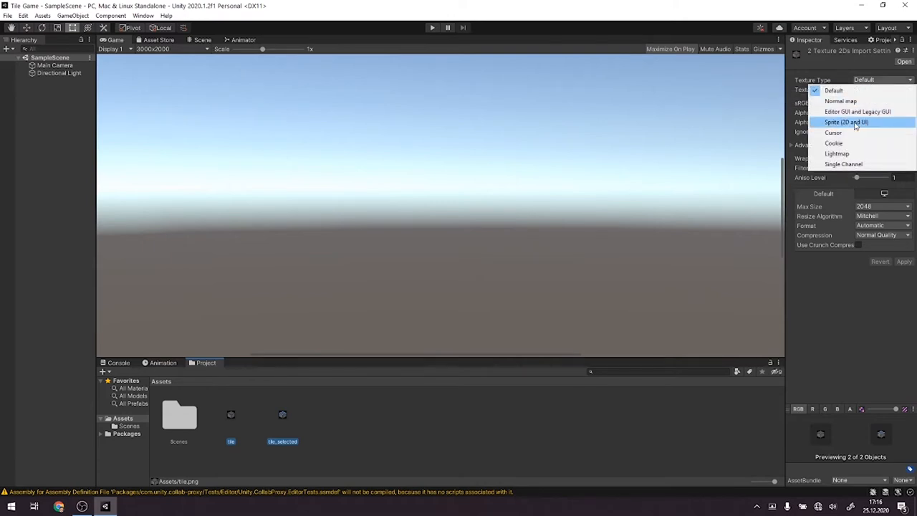
{"action": "left_click", "coordinate": [845, 122]}
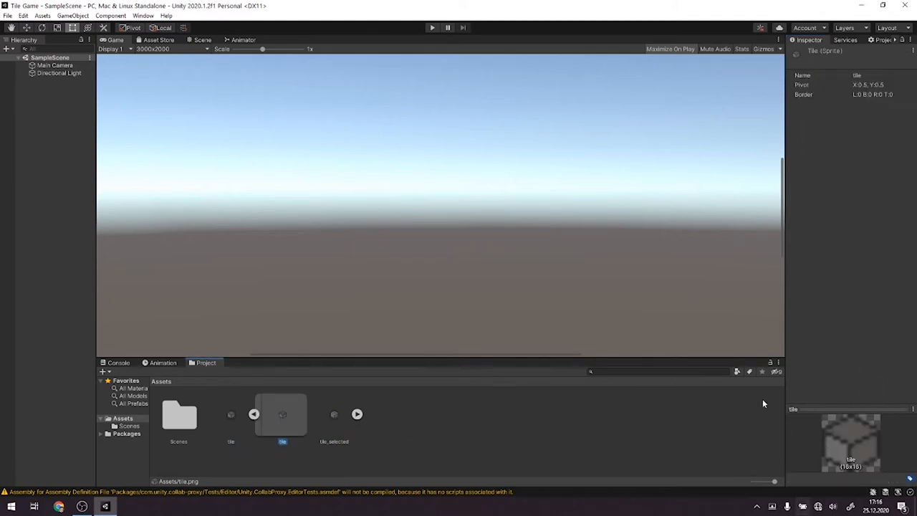
{"action": "mouse_move", "coordinate": [873, 453]}
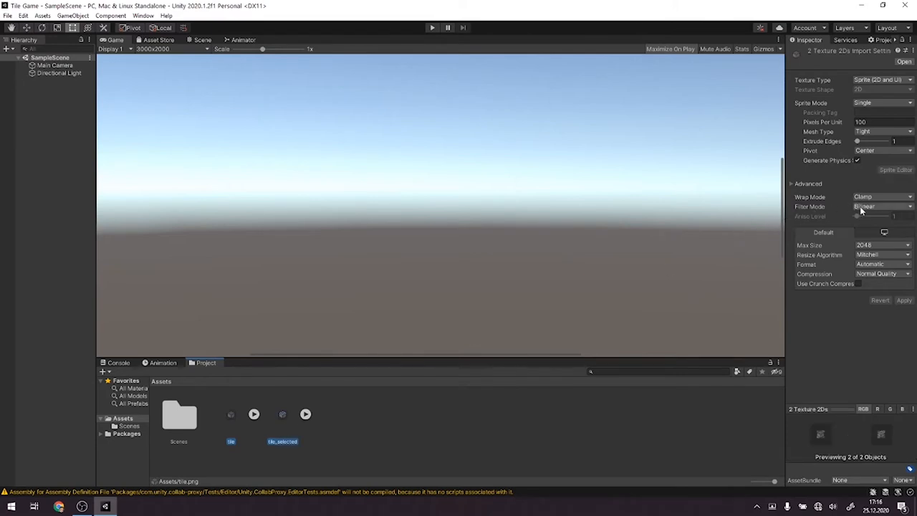
{"action": "left_click", "coordinate": [881, 206]}
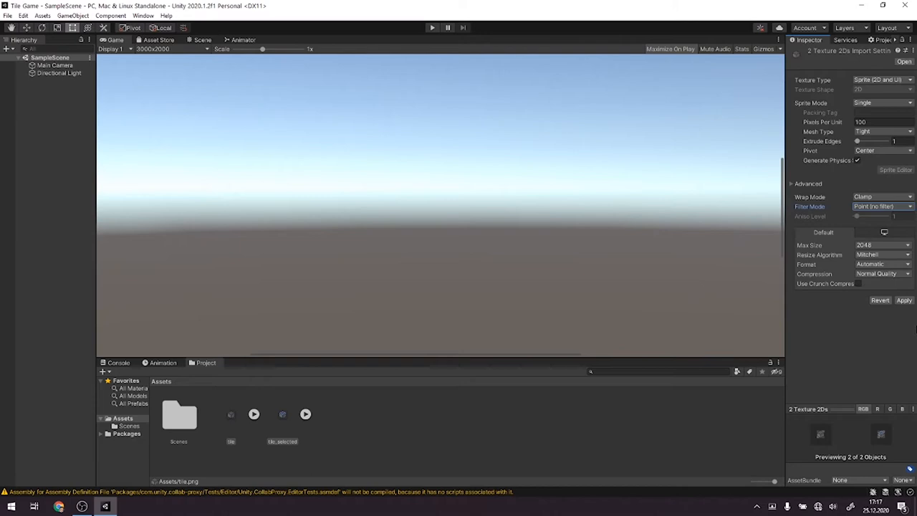
{"action": "mouse_move", "coordinate": [909, 357]}
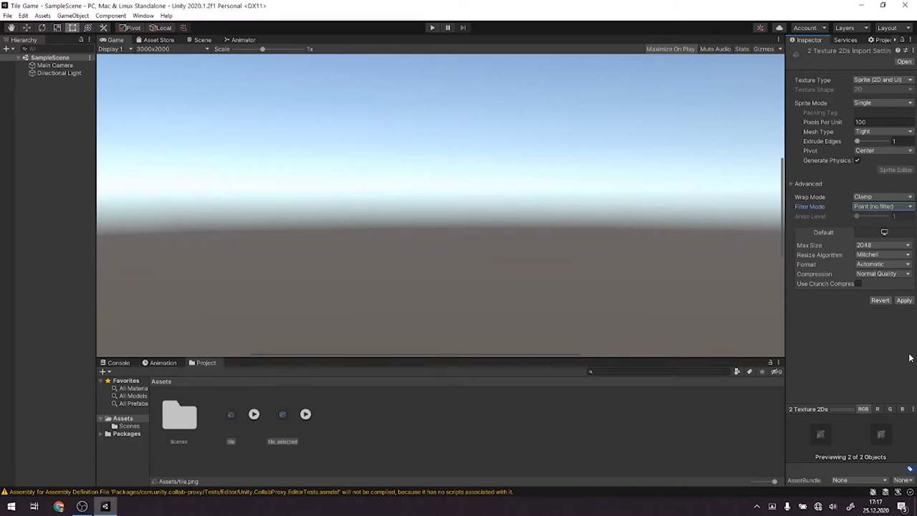
{"action": "mouse_move", "coordinate": [909, 358]}
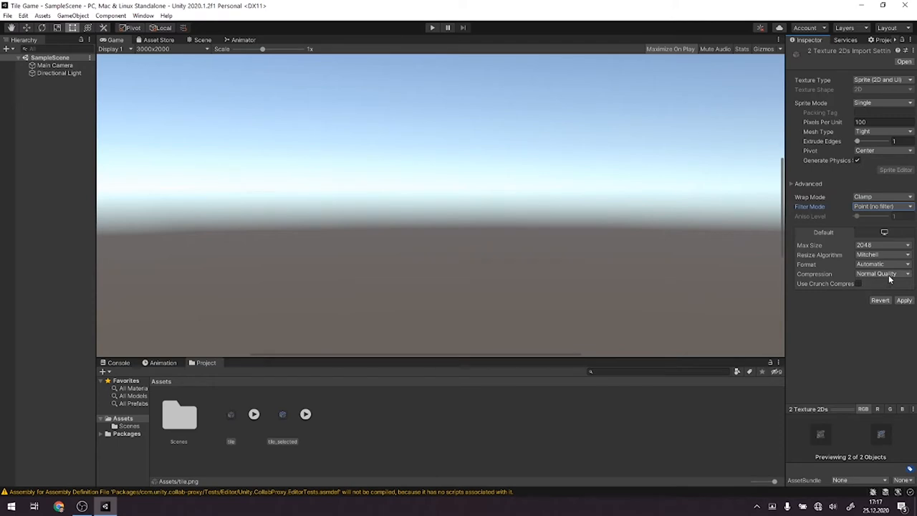
{"action": "left_click", "coordinate": [880, 273]}
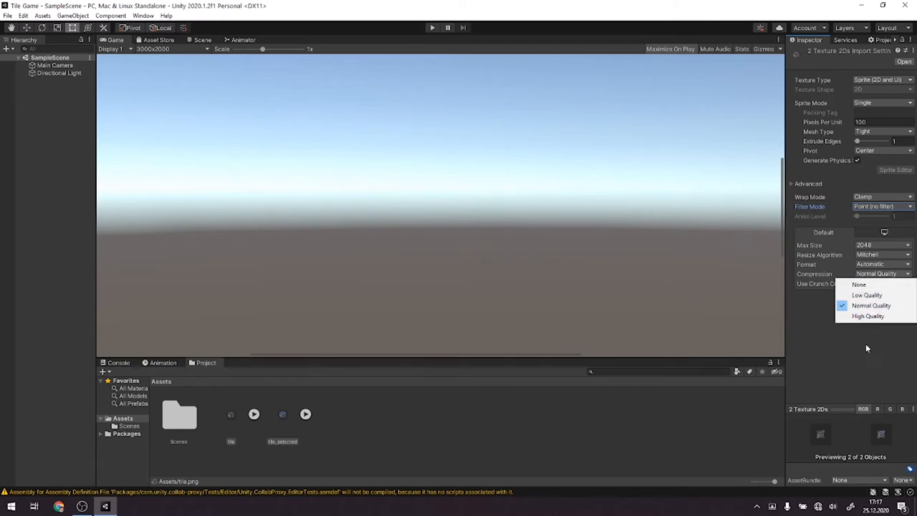
{"action": "left_click", "coordinate": [868, 316]}
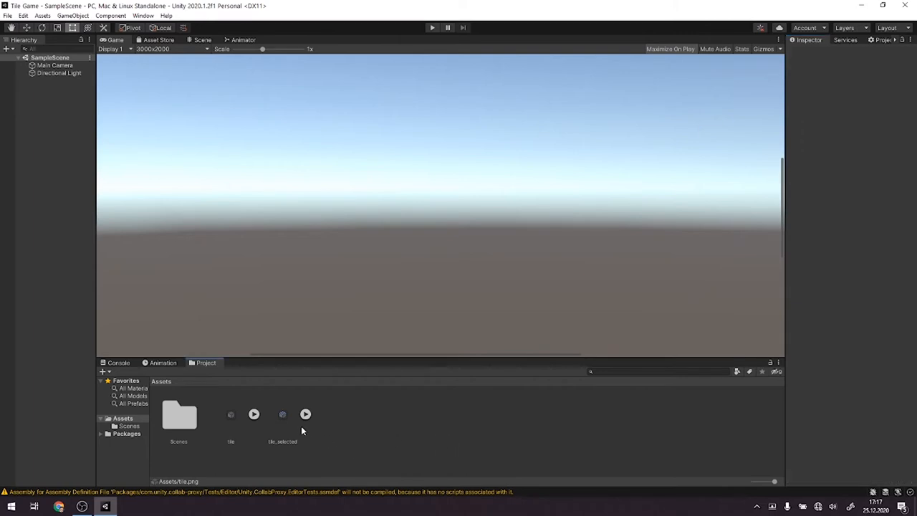
Step: Select the tile image asset and expand it to reveal its sprite
{"action": "left_click", "coordinate": [231, 413]}
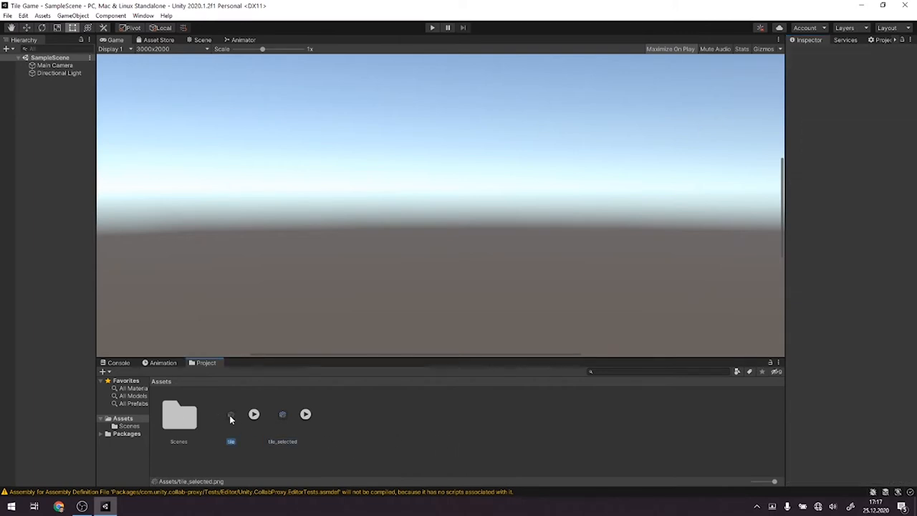
{"action": "left_click", "coordinate": [282, 415]}
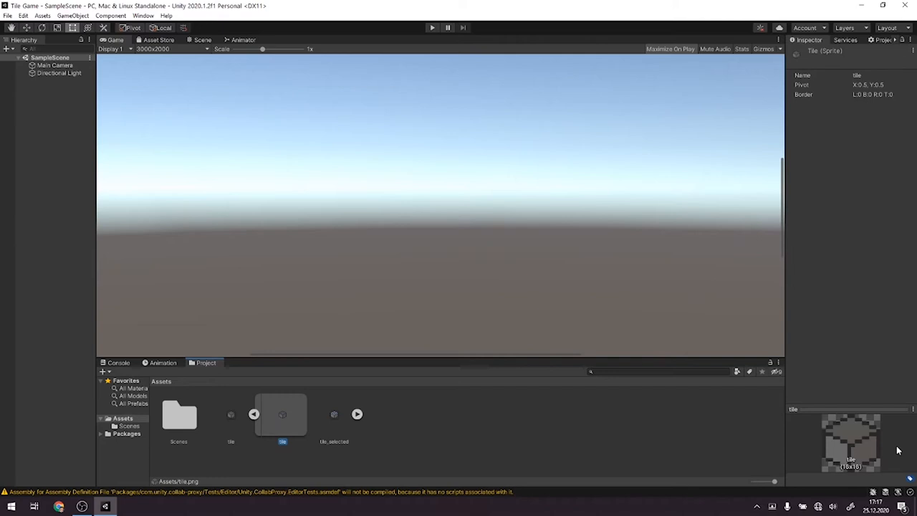
{"action": "mouse_move", "coordinate": [249, 429]}
{"action": "type", "text": "Game Manager"}
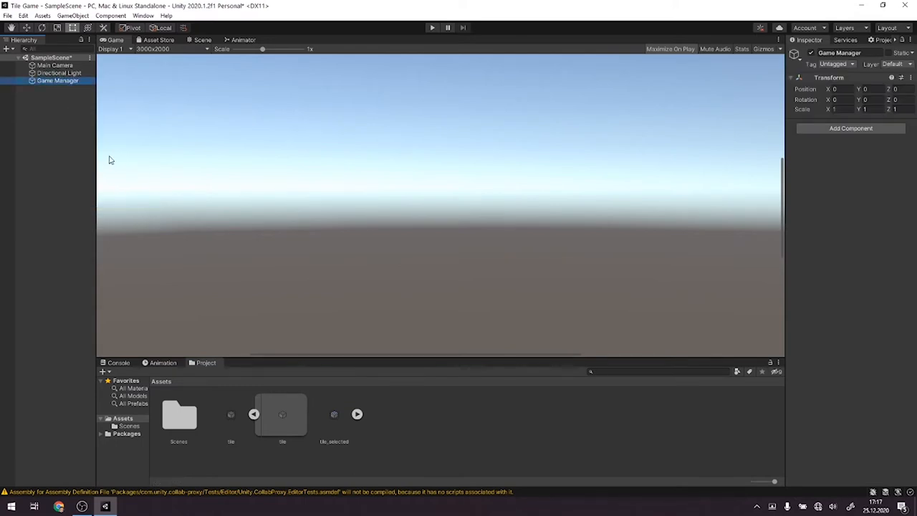
{"action": "mouse_move", "coordinate": [890, 184]}
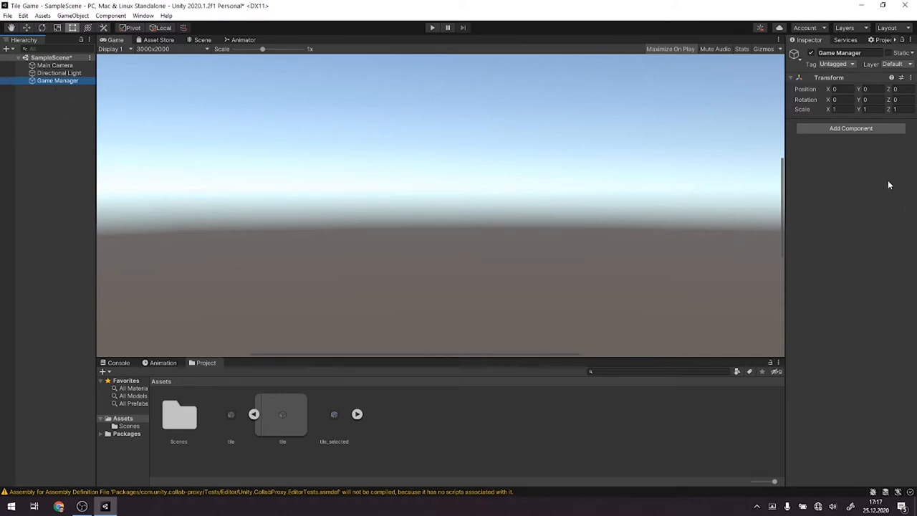
Step: Add a component to Game Manager by searching 'World' for a new WorldGenerator script
{"action": "left_click", "coordinate": [851, 127]}
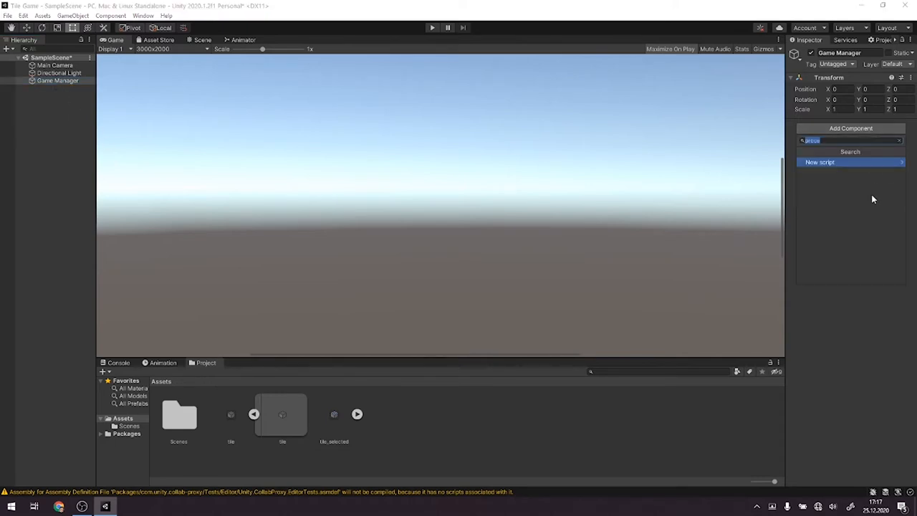
{"action": "type", "text": "W"}
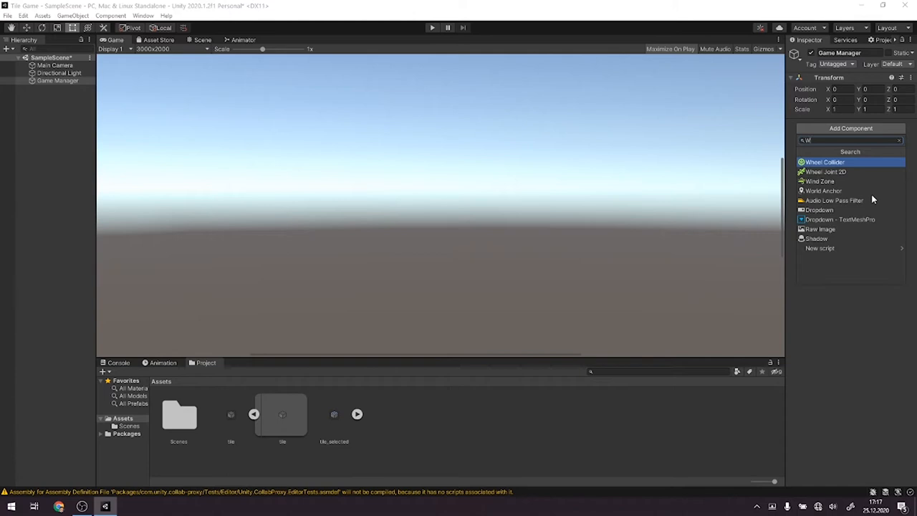
{"action": "type", "text": "orld"}
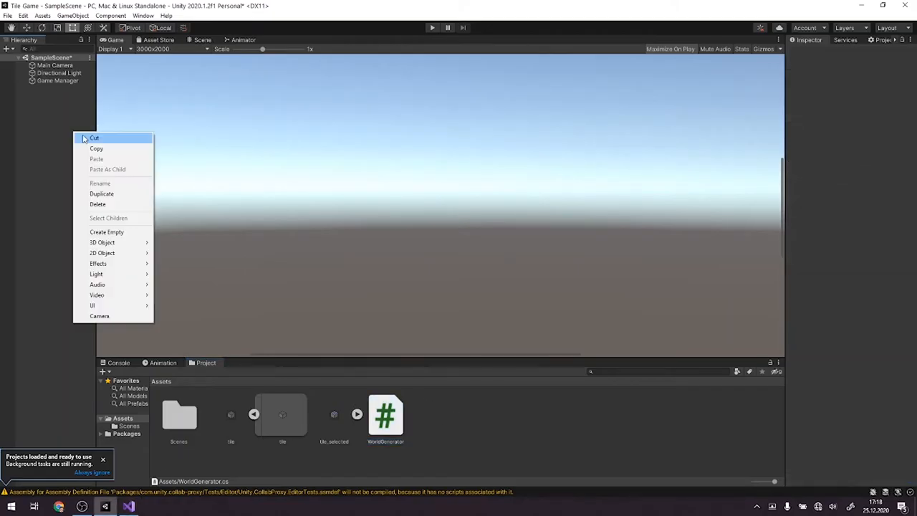
{"action": "mouse_move", "coordinate": [102, 252]}
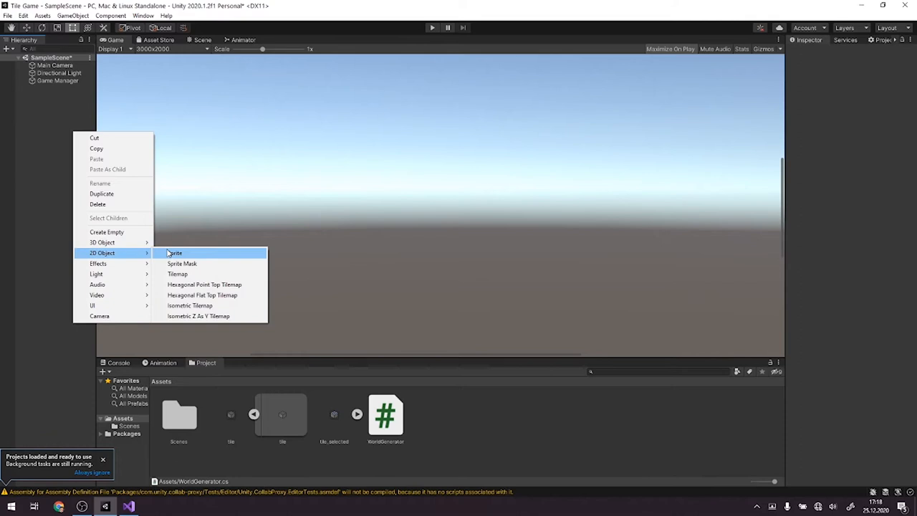
Step: Create a new 2D Sprite object and select the Main Camera in the Scene view
{"action": "left_click", "coordinate": [175, 252]}
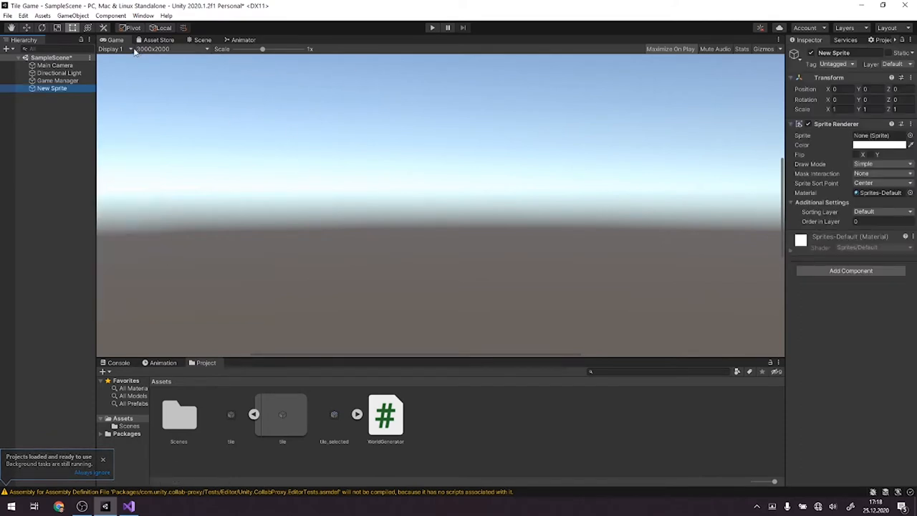
{"action": "left_click", "coordinate": [203, 40]}
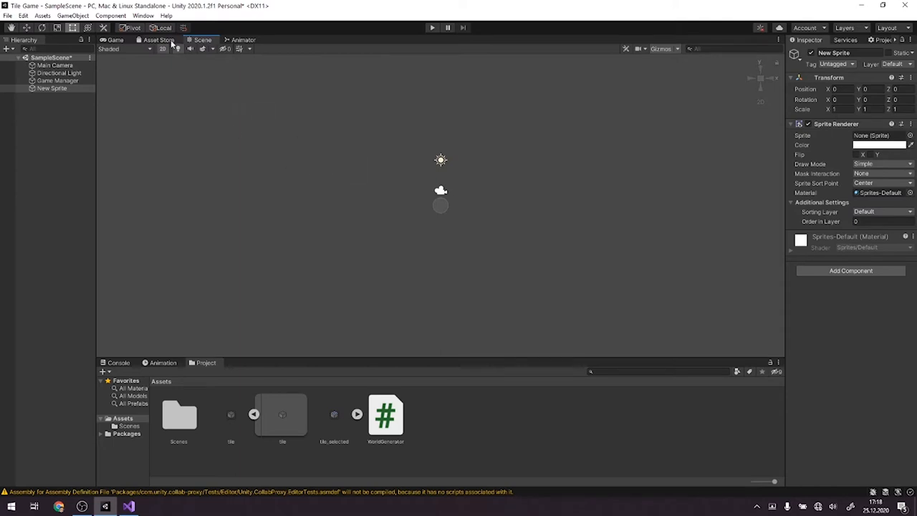
{"action": "left_click", "coordinate": [54, 64]}
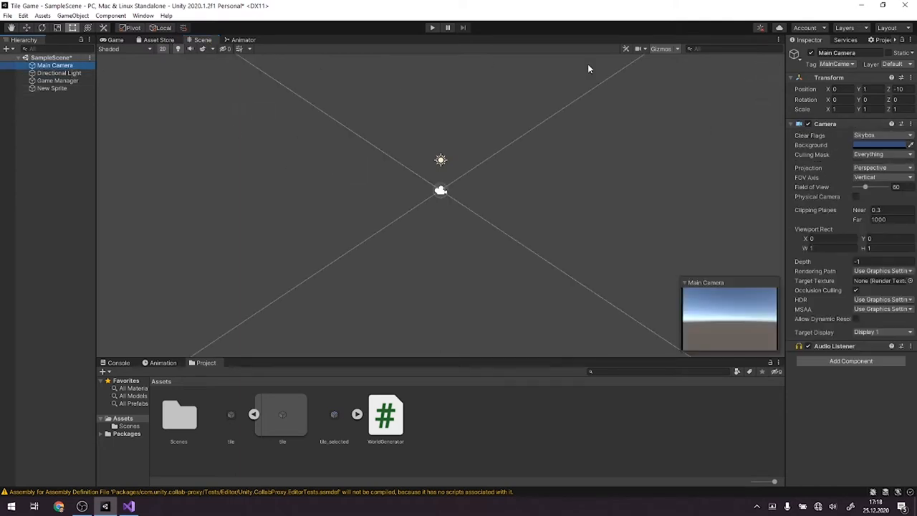
Step: Give the camera Solid Color clear flags, a grey background and orthographic projection
{"action": "left_click", "coordinate": [881, 135]}
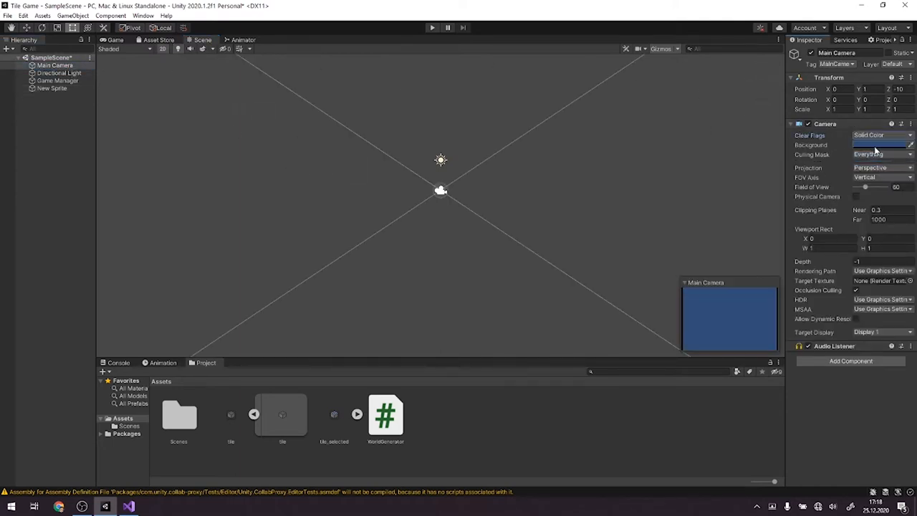
{"action": "left_click", "coordinate": [883, 145]}
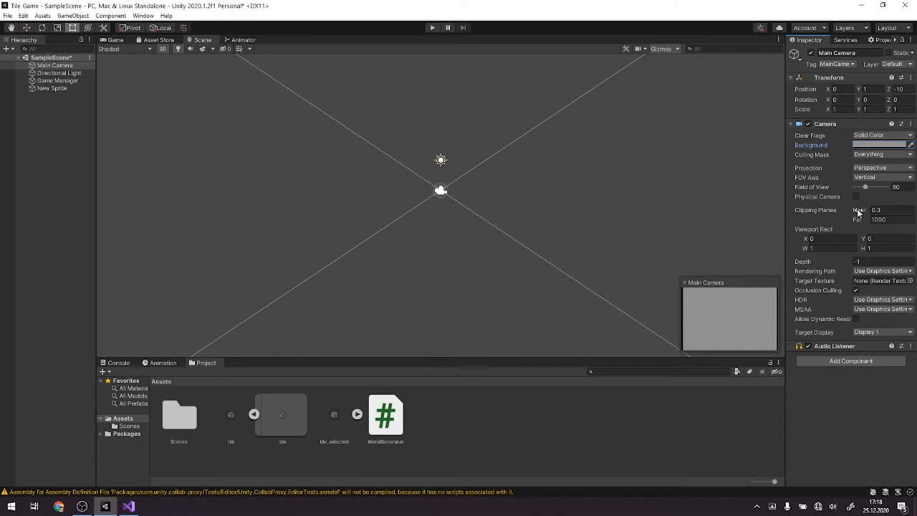
{"action": "left_click", "coordinate": [881, 166]}
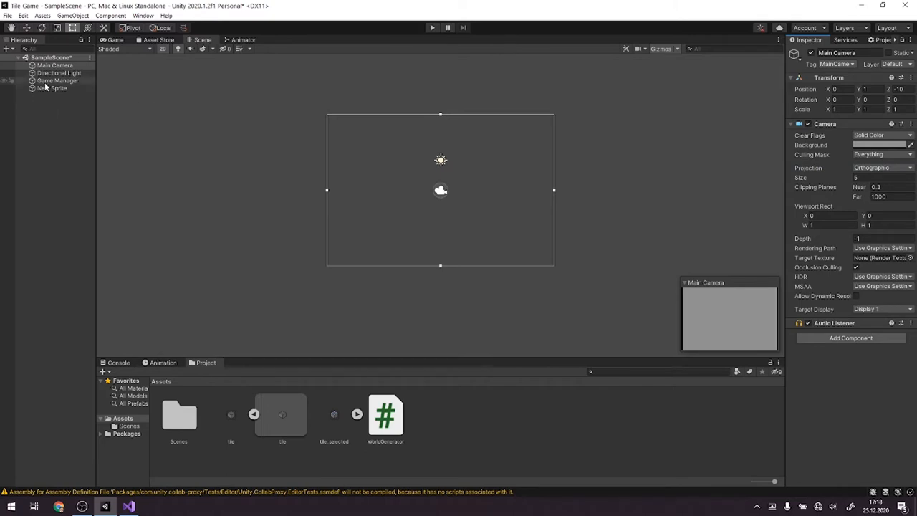
Step: Assign the tile sprite to the Tile object and inspect the resulting Tile prefab
{"action": "left_click", "coordinate": [52, 88]}
{"action": "type", "text": "Tile"}
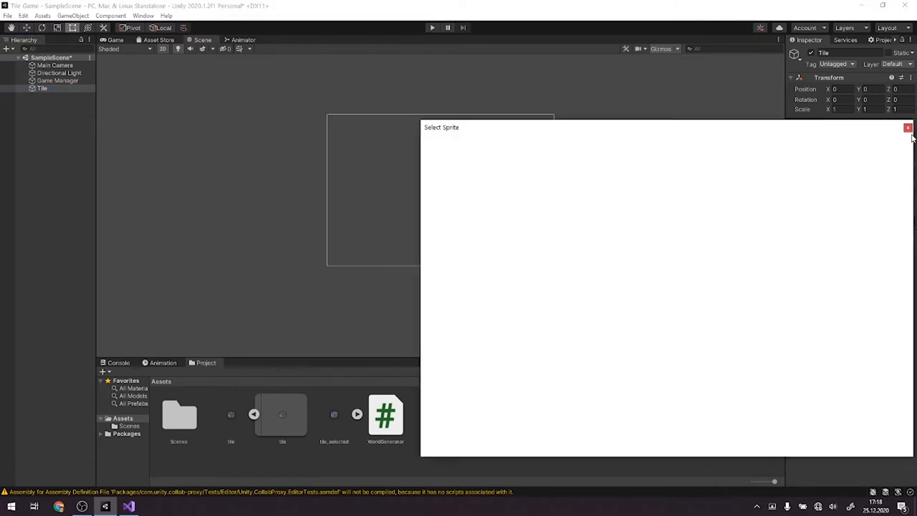
{"action": "left_click", "coordinate": [908, 128]}
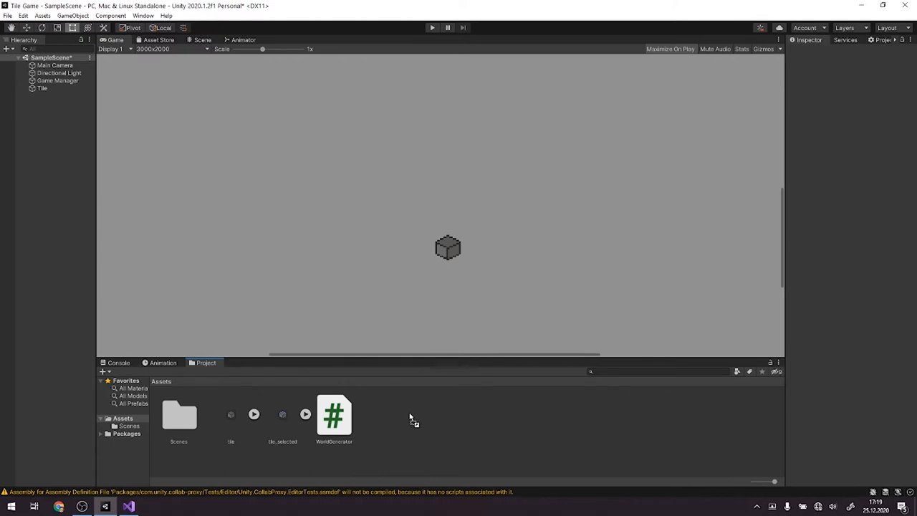
{"action": "left_click", "coordinate": [282, 414]}
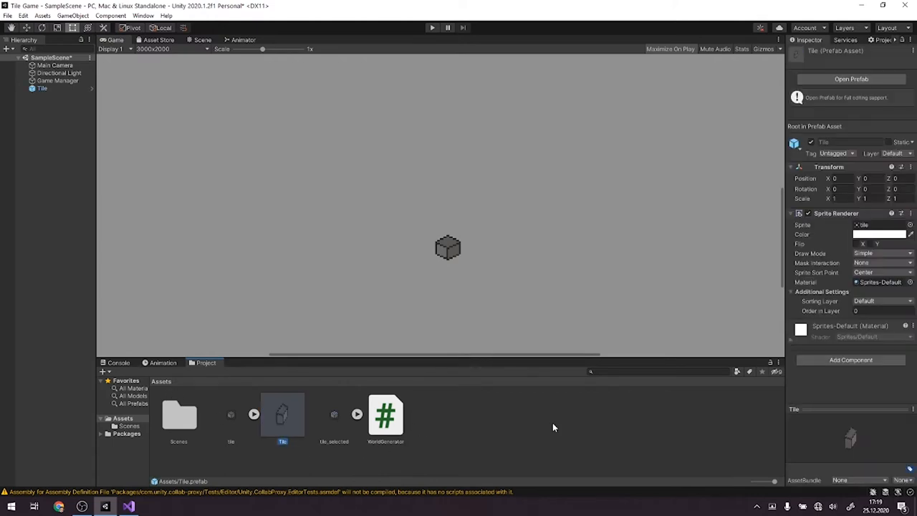
{"action": "mouse_move", "coordinate": [467, 439]}
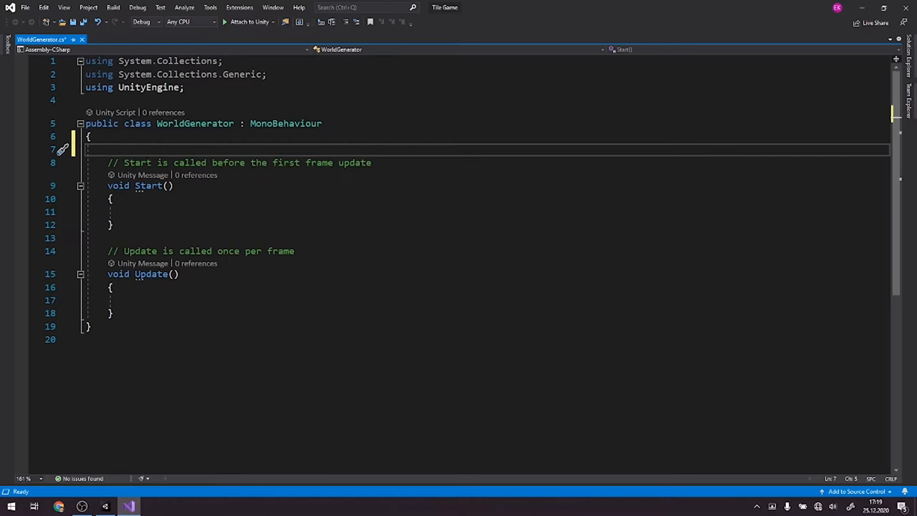
Step: Declare 'public GameObject tileObject; //tile prefab' in WorldGenerator
{"action": "type", "text": "public GameObject ti"}
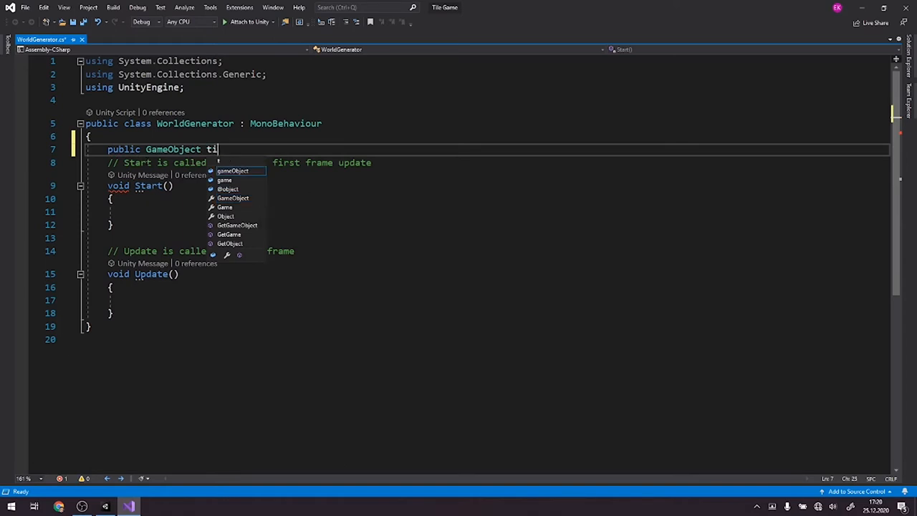
{"action": "type", "text": "le"}
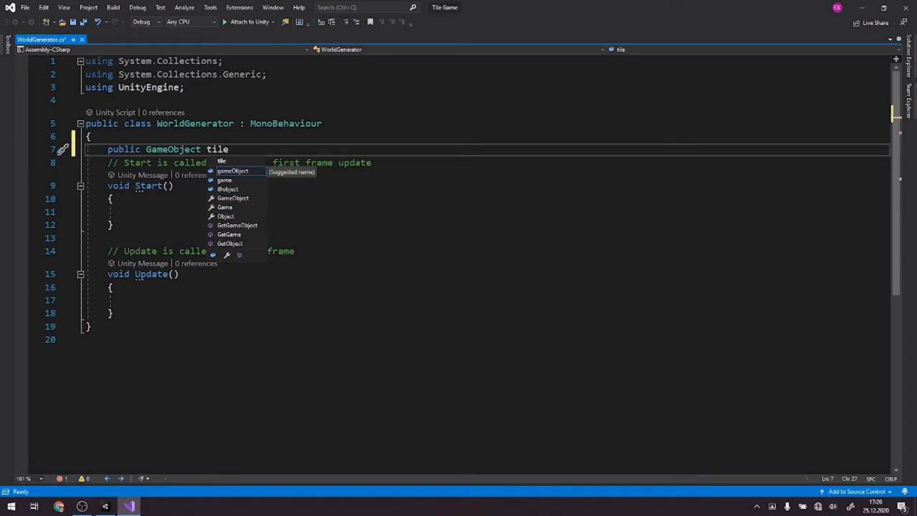
{"action": "type", "text": "Object;"}
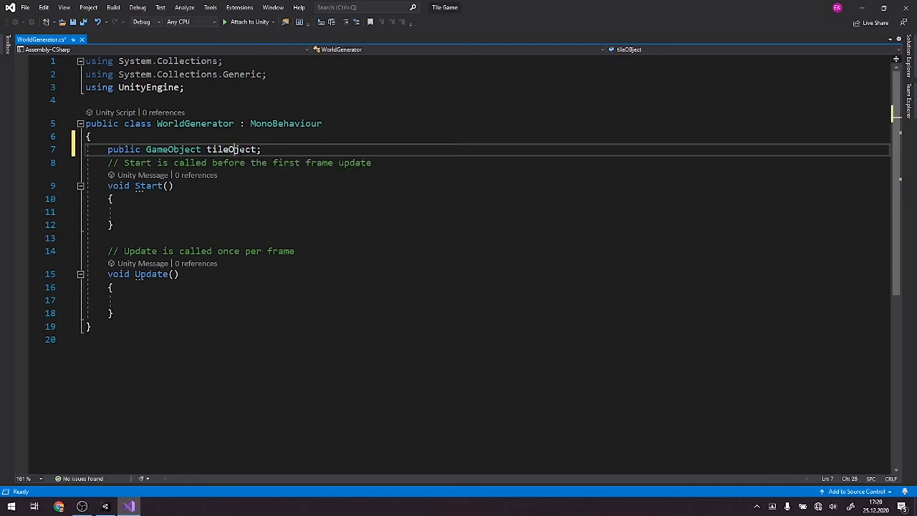
{"action": "double_click", "coordinate": [220, 149]}
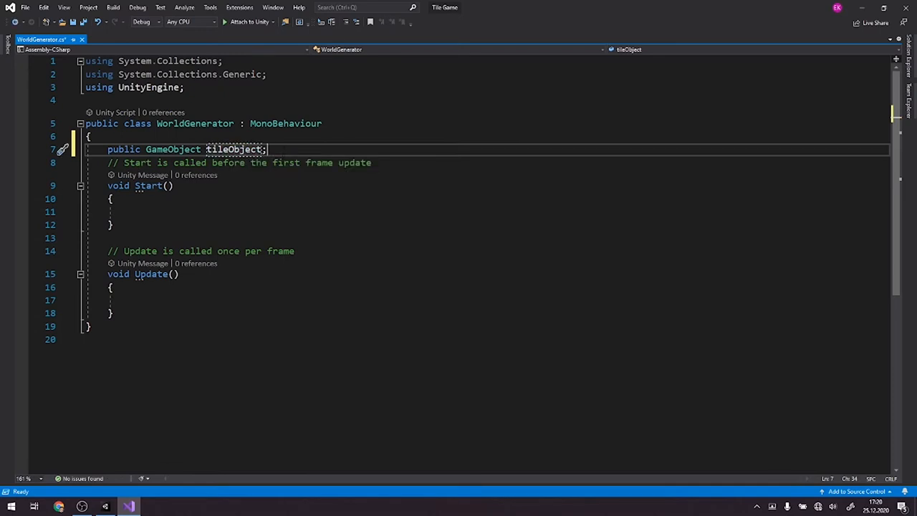
{"action": "type", "text": "//tile p"}
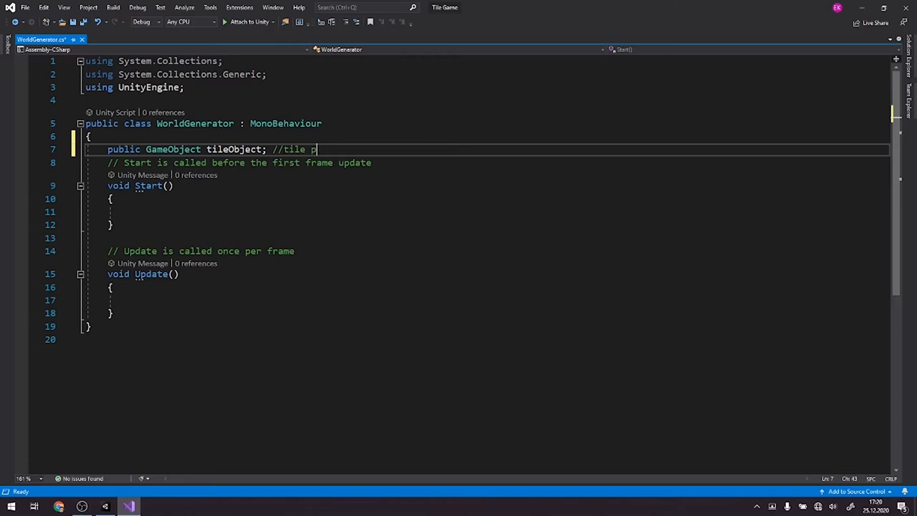
{"action": "type", "text": "refab"}
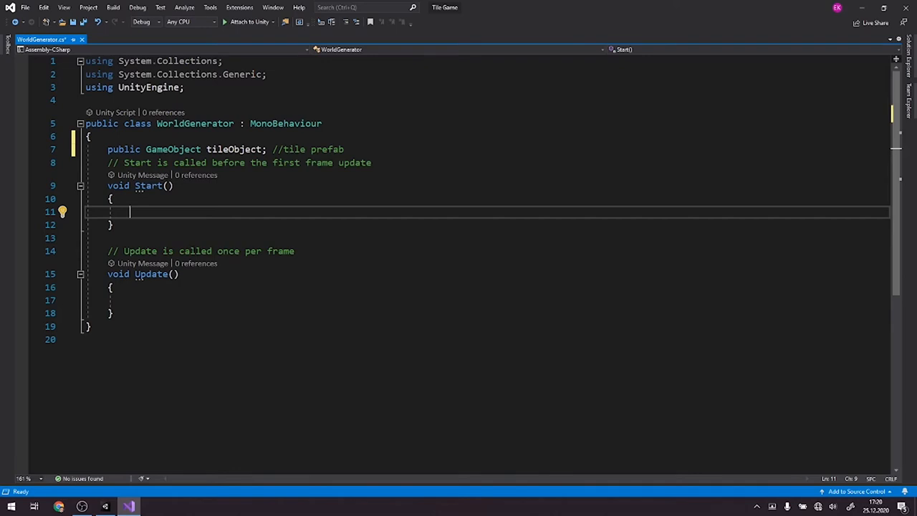
Step: Call GenerateWorld() from Start so a method stub can be generated
{"action": "type", "text": "Genere"}
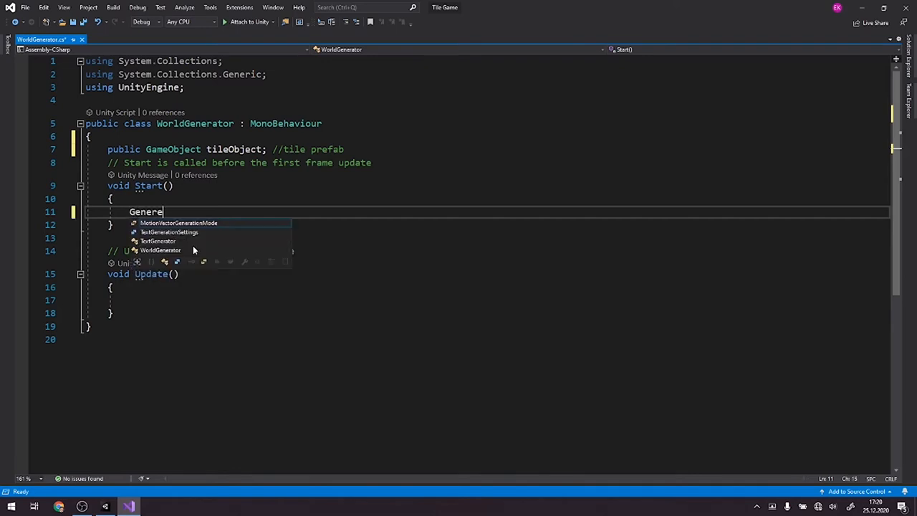
{"action": "key", "text": "Backspace"}
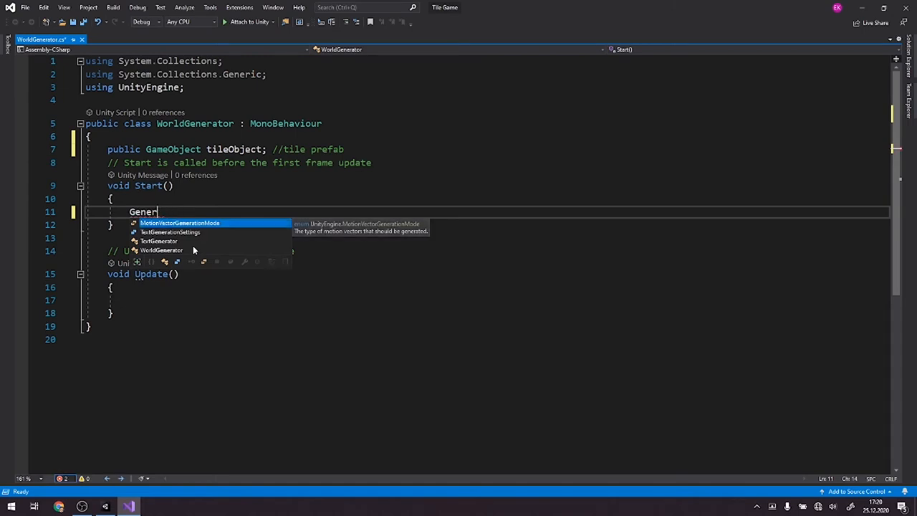
{"action": "type", "text": "ateWorld();"}
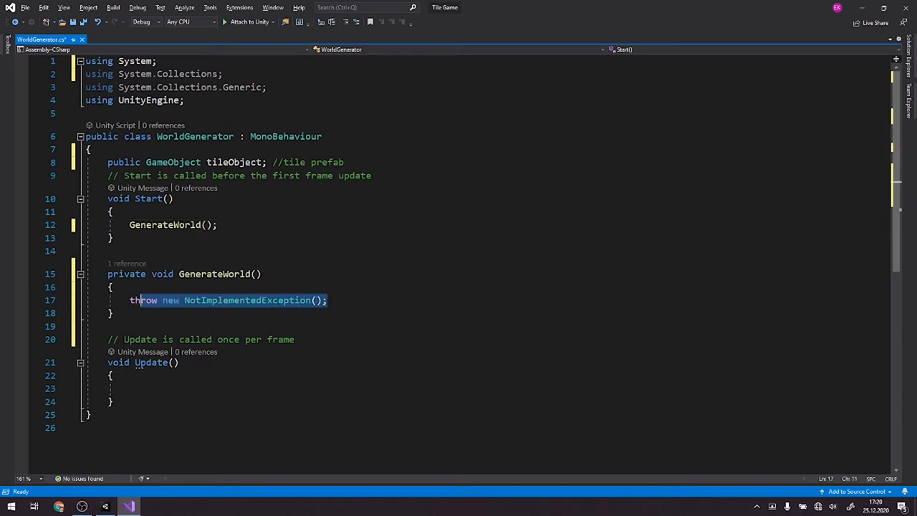
Step: Declare width and height of 10 and write nested for loops over them in GenerateWorld
{"action": "type", "text": "int width = 10, height = 10;"}
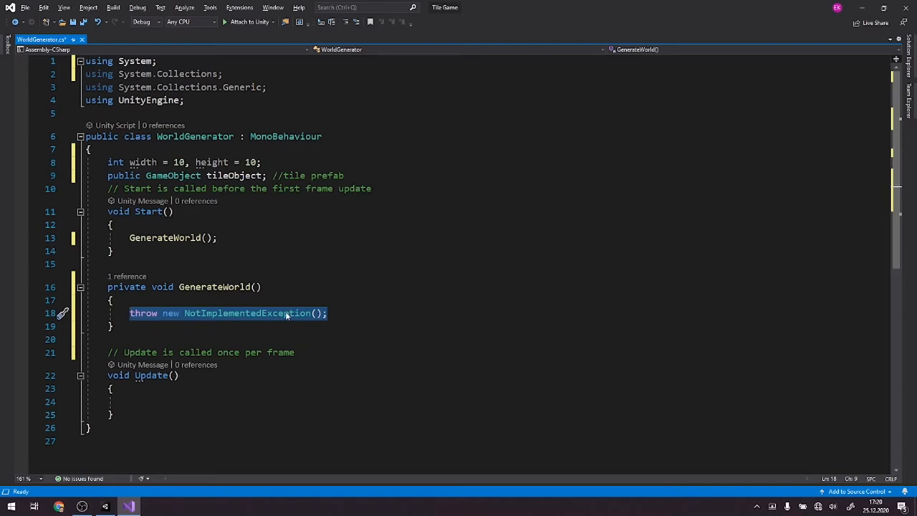
{"action": "key", "text": "Delete"}
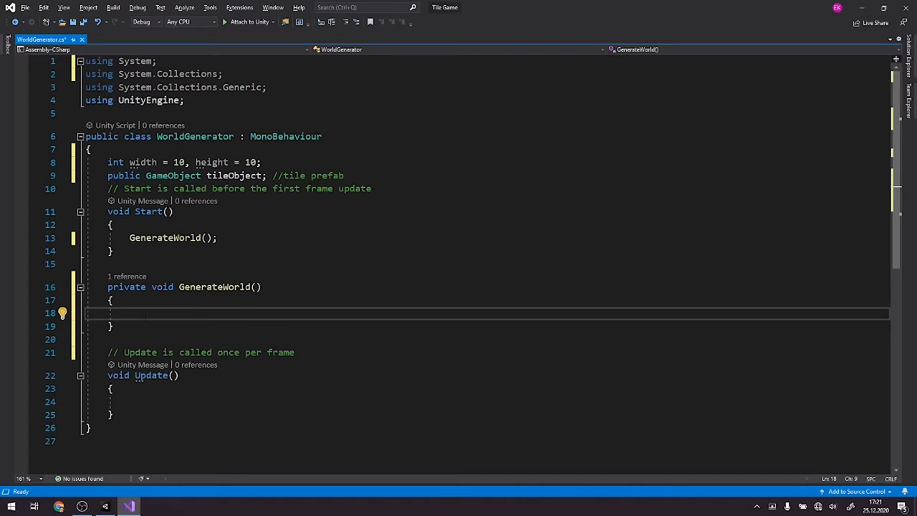
{"action": "type", "text": "for"}
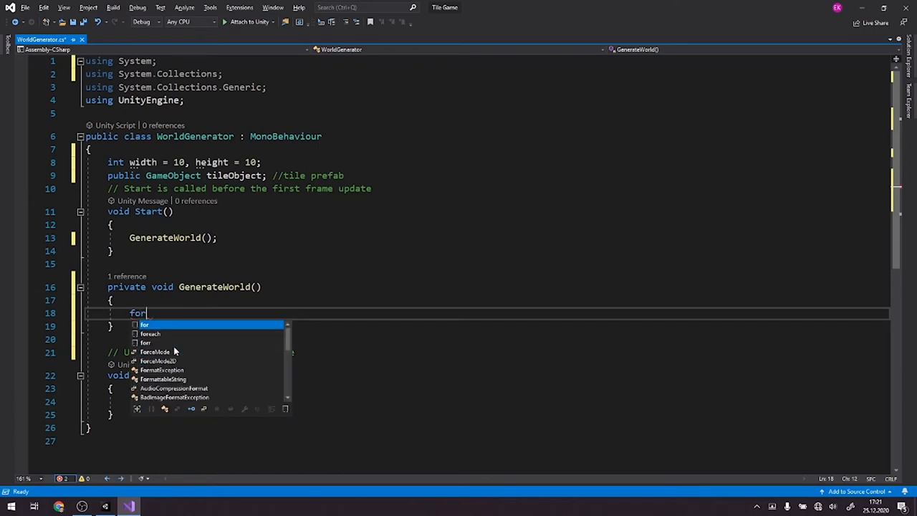
{"action": "key", "text": "Tab"}
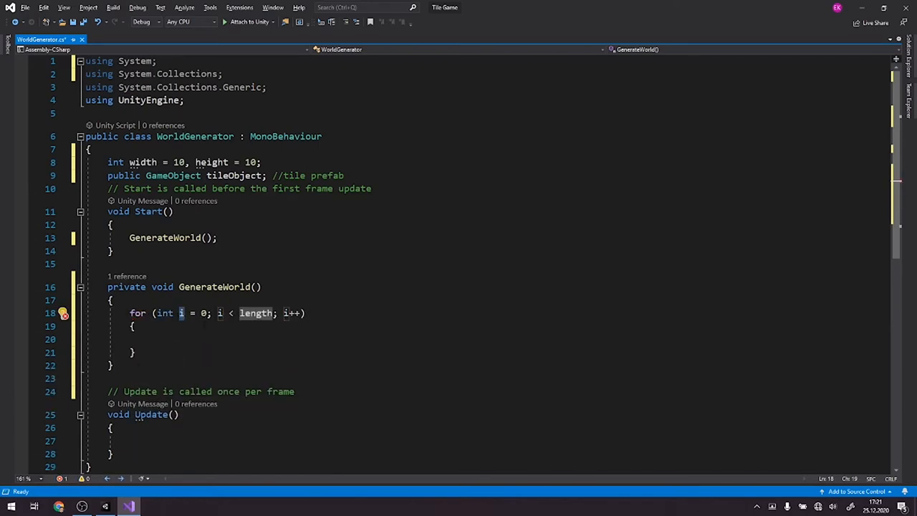
{"action": "type", "text": "wid"}
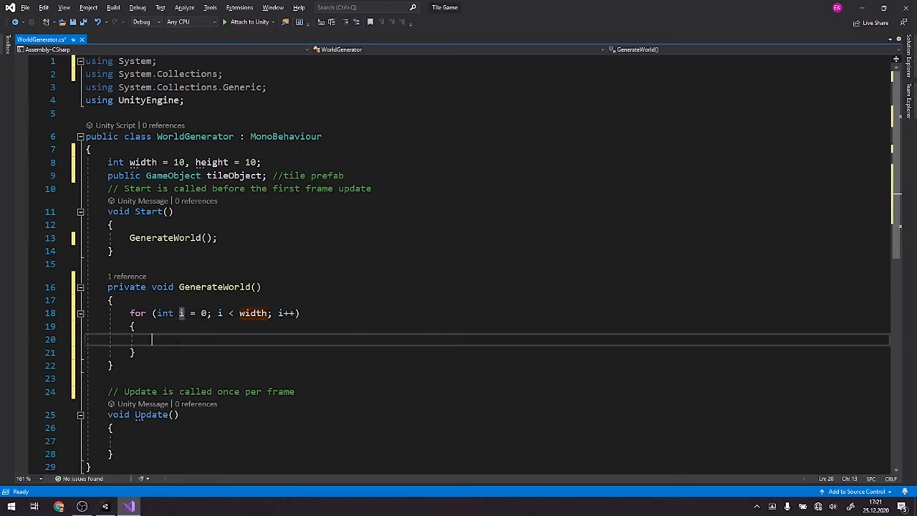
{"action": "type", "text": "for (int i = 0; i < length; i++)"}
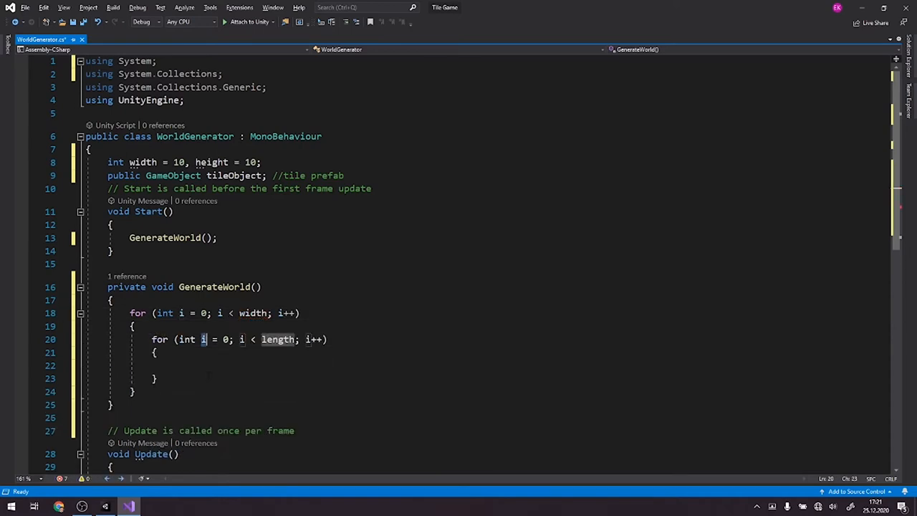
{"action": "type", "text": "j"}
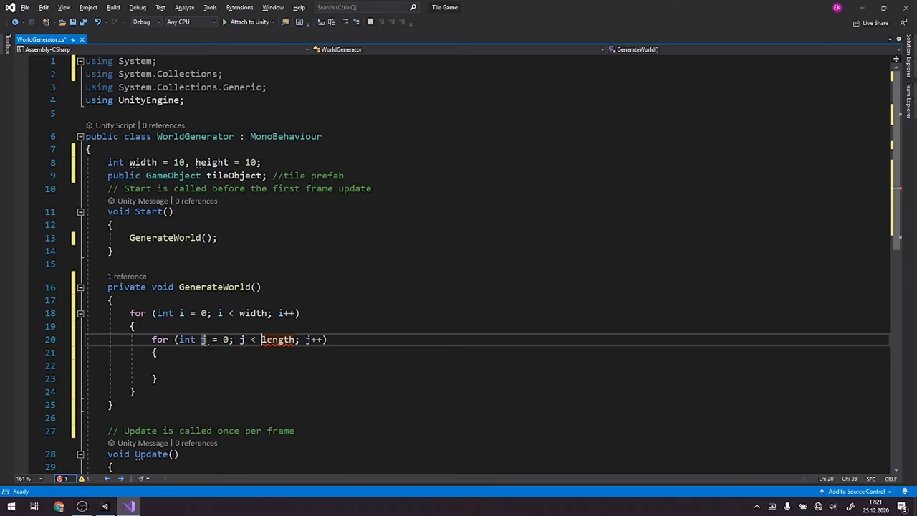
{"action": "type", "text": "heigh"}
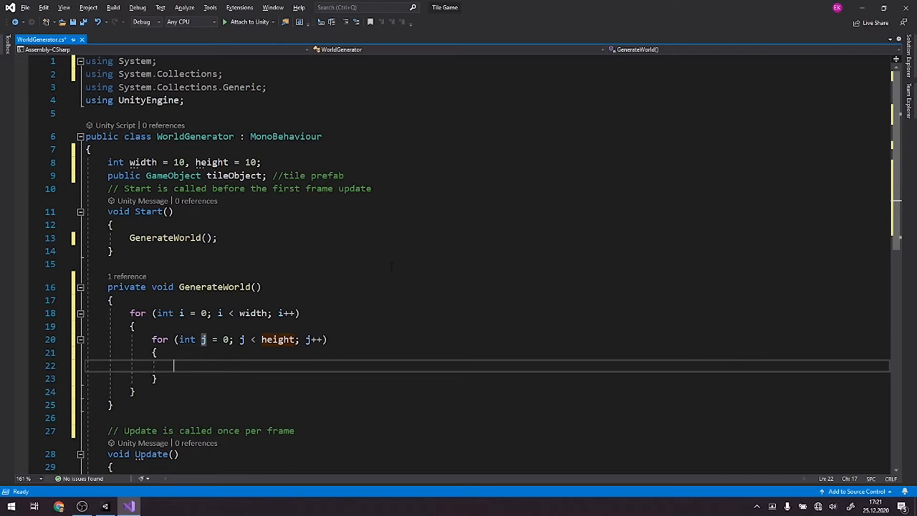
Step: Instantiate tileObject at new Vector3(i, j, 0) with this.transform.rotation inside the inner loop
{"action": "type", "text": "Int"}
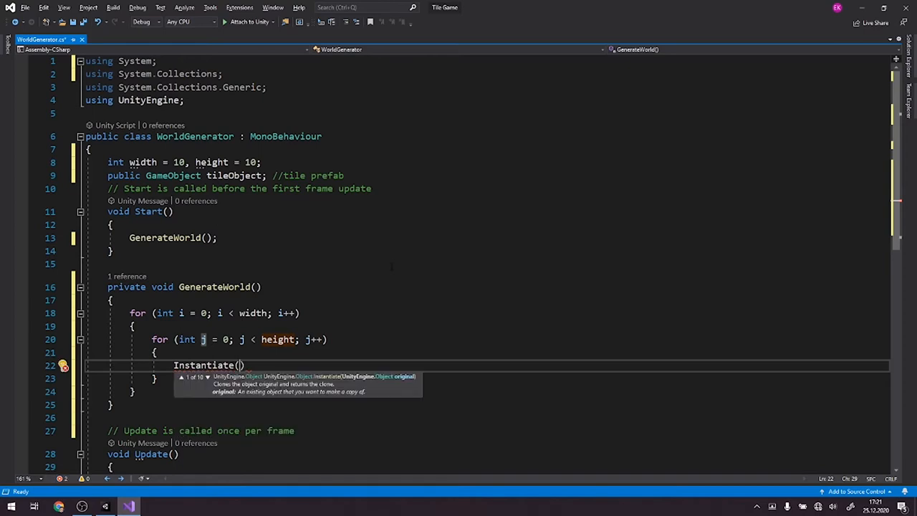
{"action": "type", "text": "tileObject"}
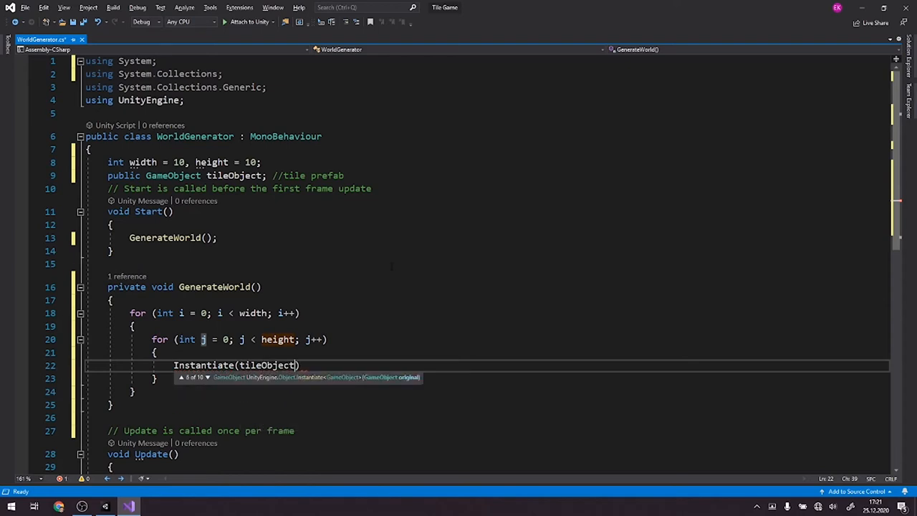
{"action": "type", "text": ";"}
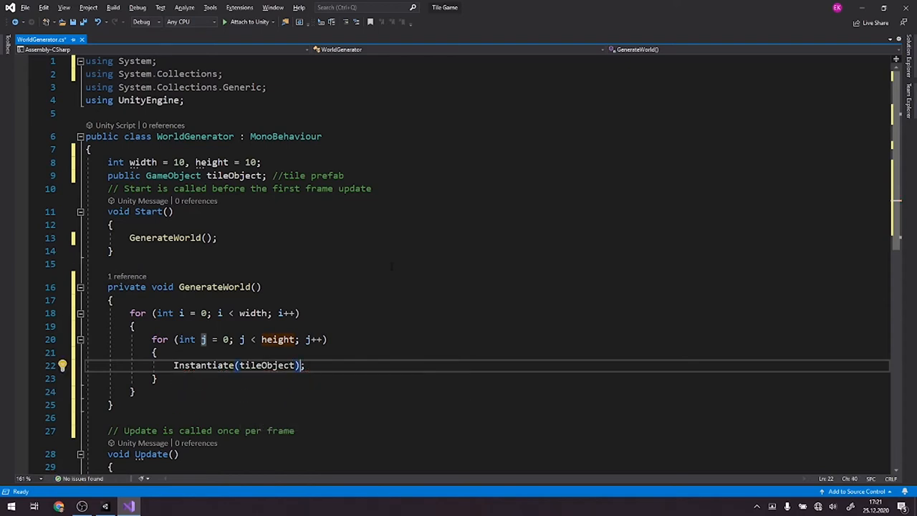
{"action": "type", "text": ","}
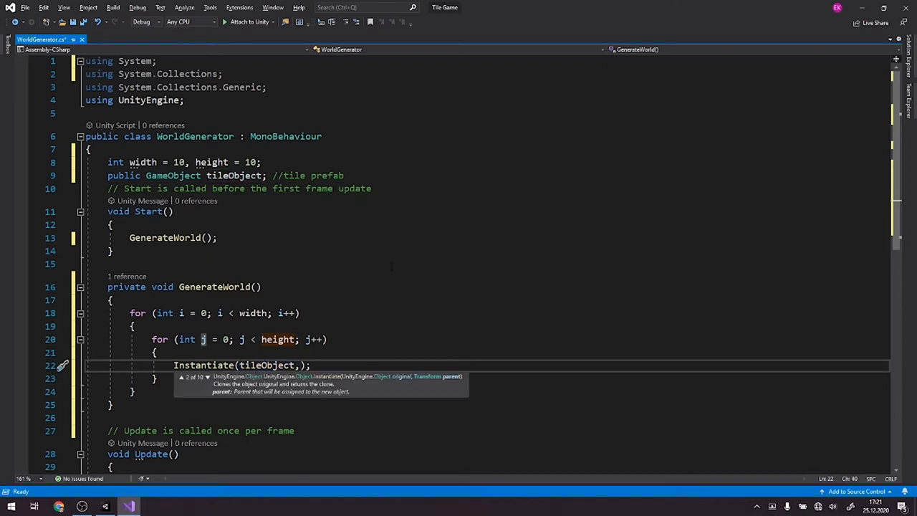
{"action": "mouse_move", "coordinate": [209, 381]}
{"action": "type", "text": " new Vector3("}
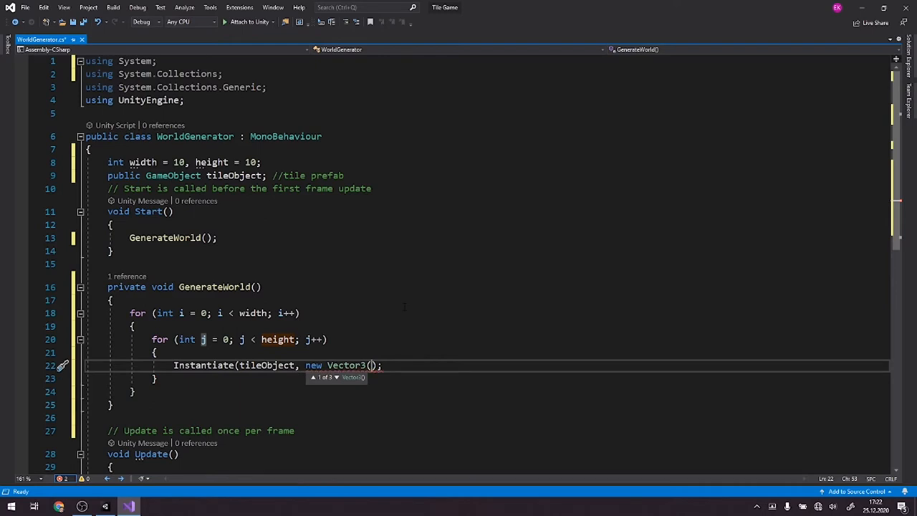
{"action": "type", "text": "i, j,"}
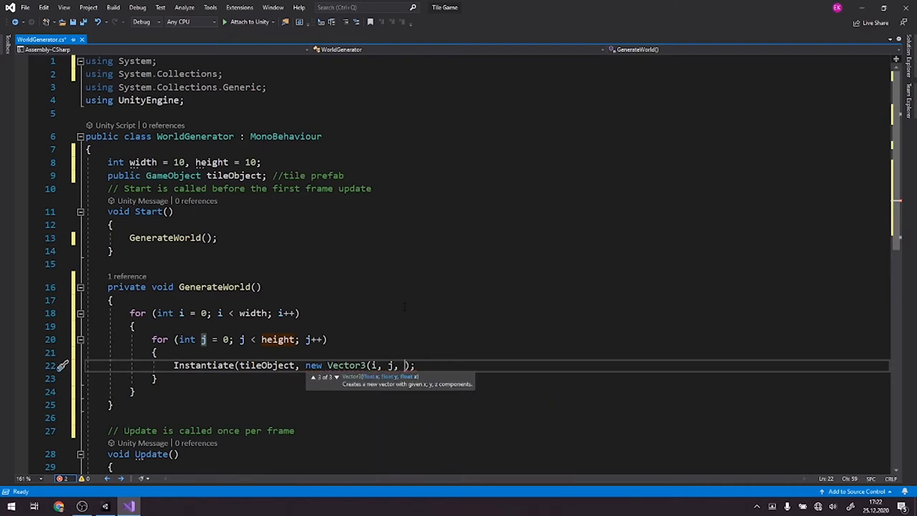
{"action": "type", "text": "0"}
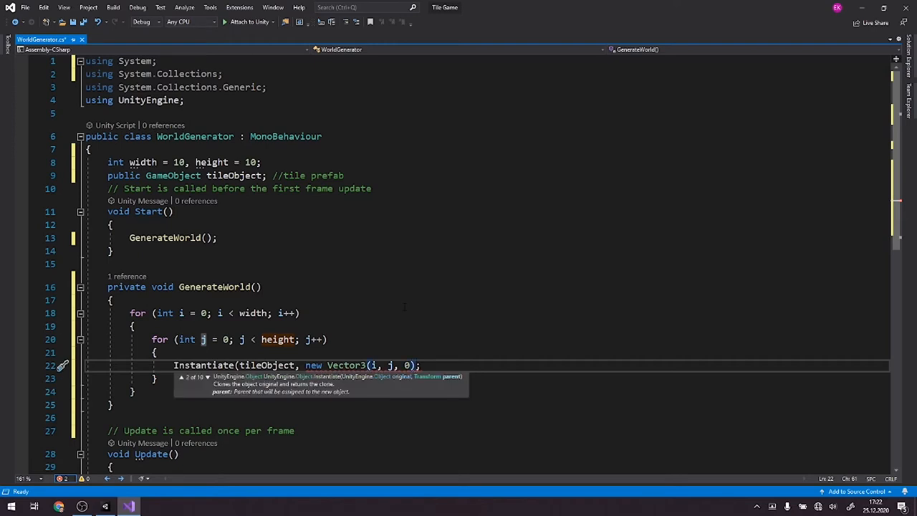
{"action": "type", "text": ","}
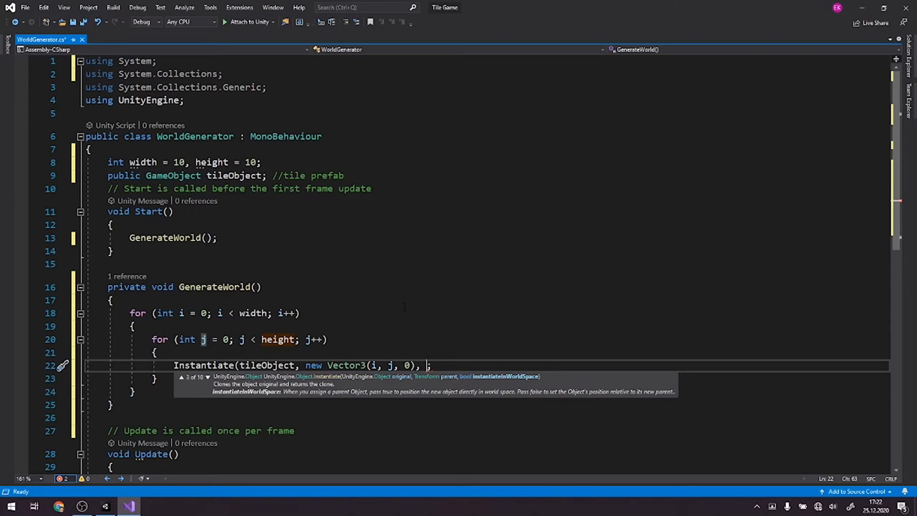
{"action": "type", "text": "this.q"}
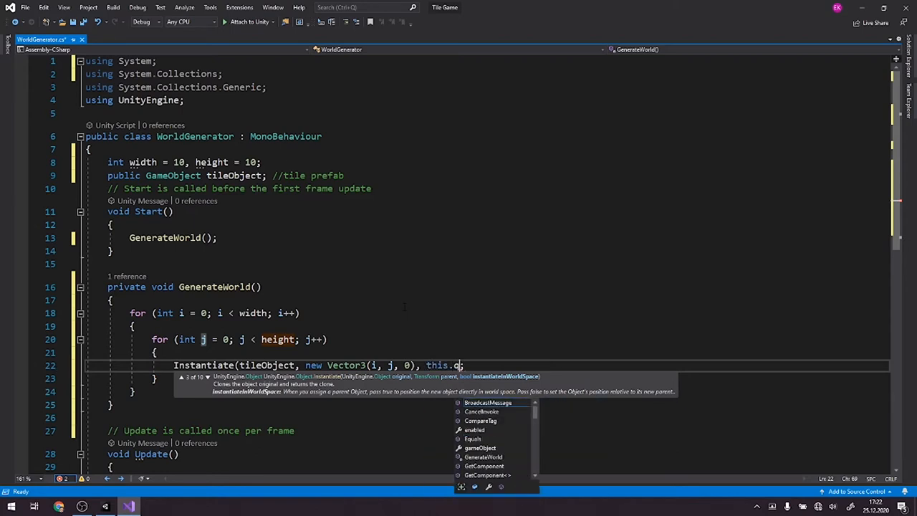
{"action": "type", "text": "ransform."}
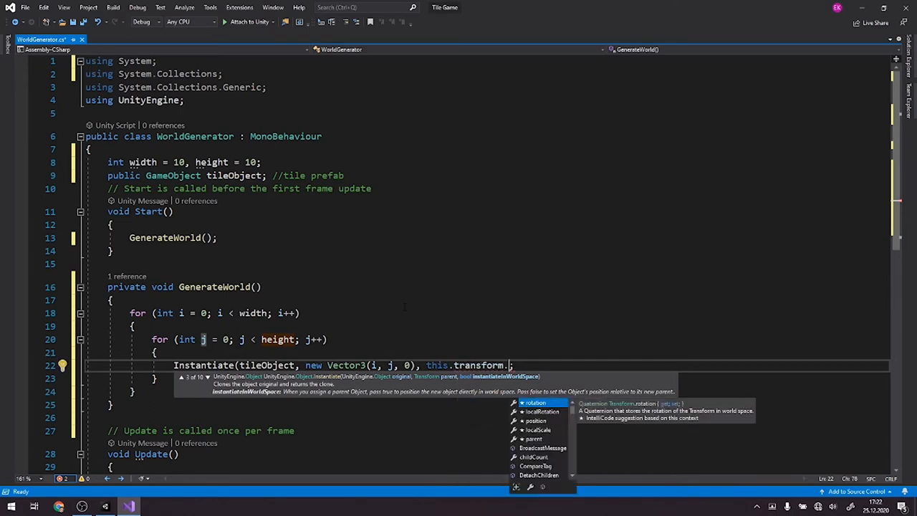
{"action": "type", "text": "ro"}
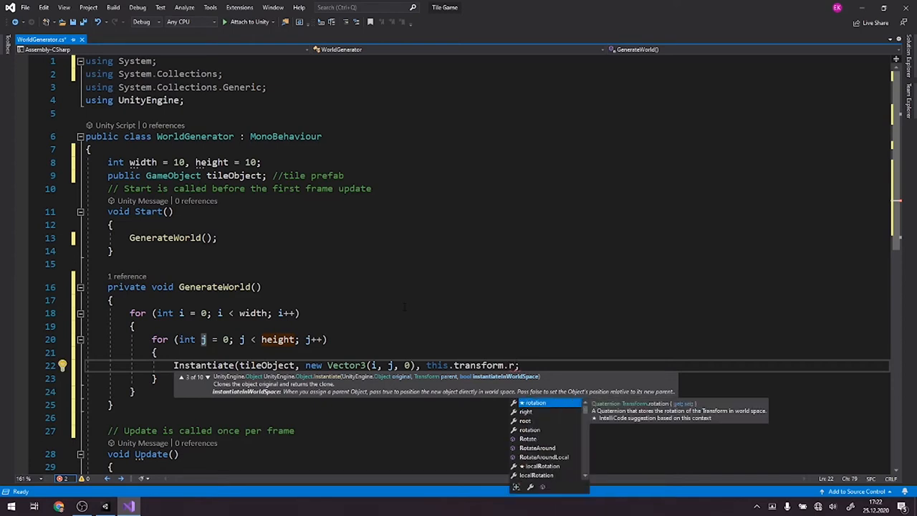
{"action": "type", "text": "otation;"}
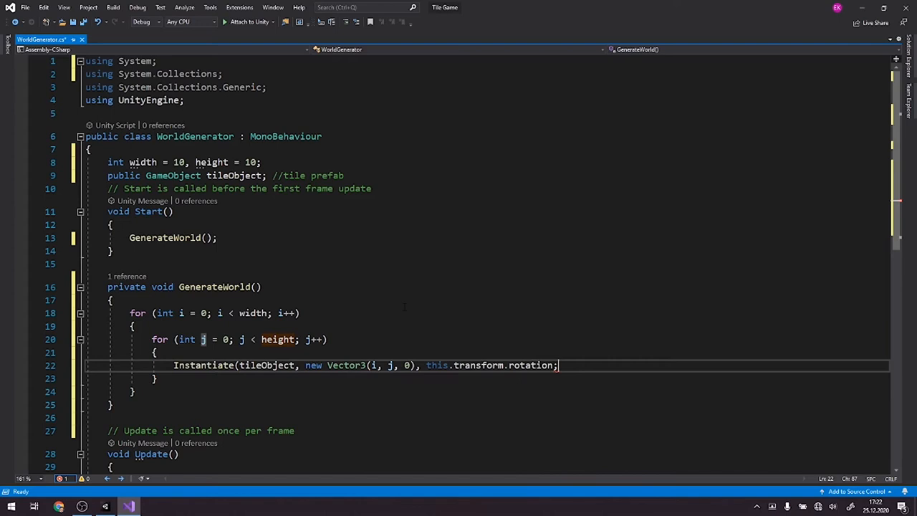
{"action": "type", "text": ")"}
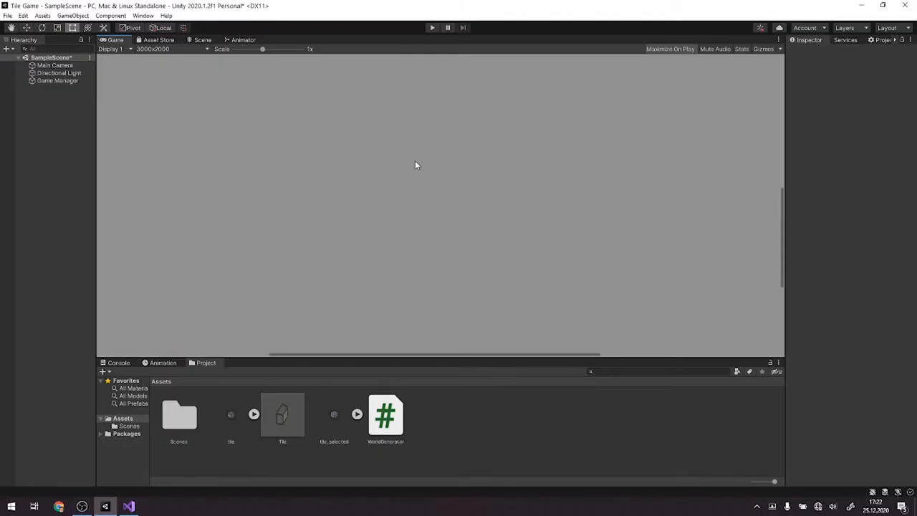
Step: Set the tile textures' Pixels Per Unit to 16
{"action": "left_click", "coordinate": [230, 414]}
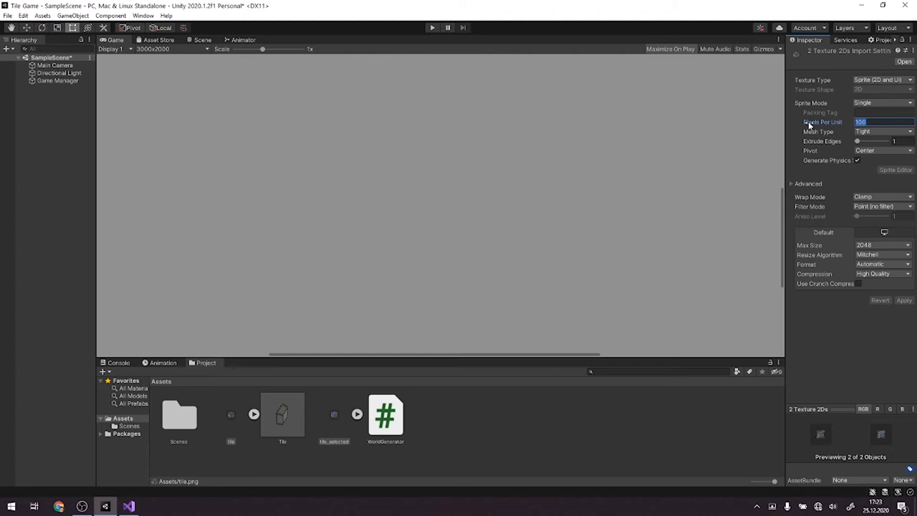
{"action": "type", "text": "16"}
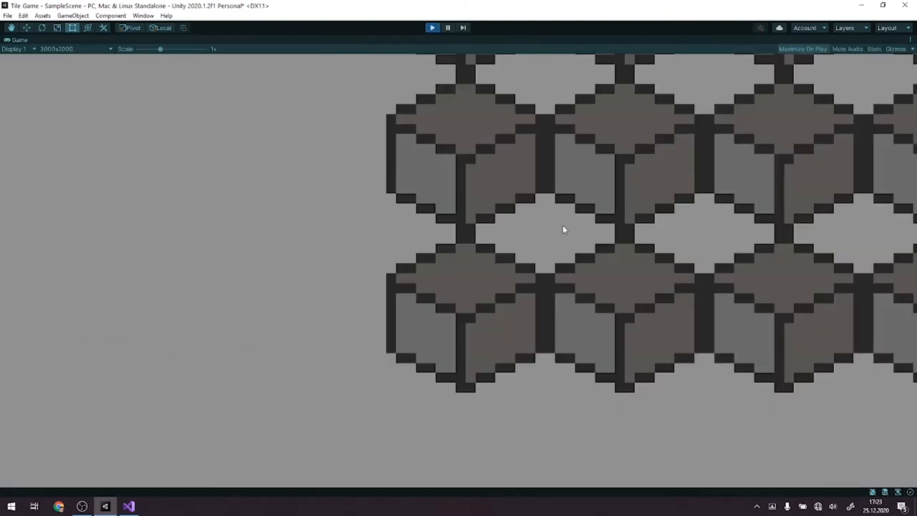
{"action": "mouse_move", "coordinate": [430, 34]}
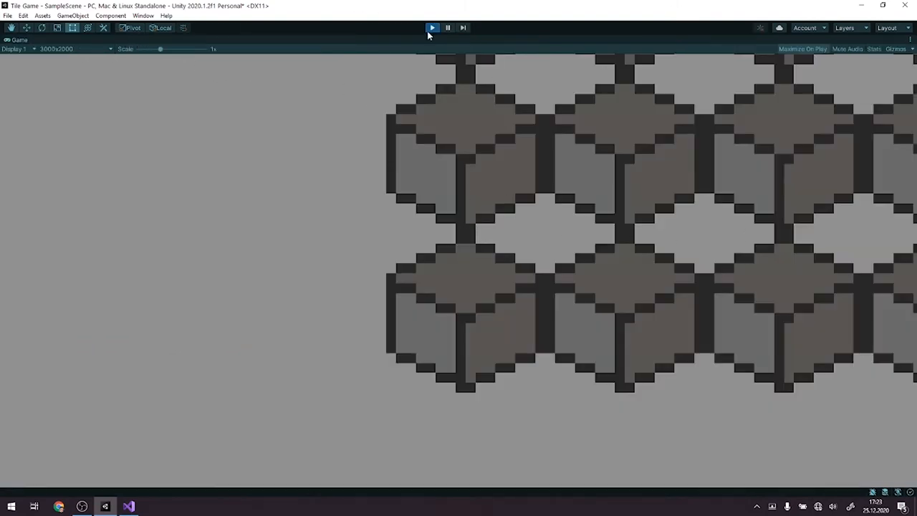
Step: Replay the scene, pan over the Tile(Clone) grid, stop play and return to Visual Studio
{"action": "left_click", "coordinate": [432, 27]}
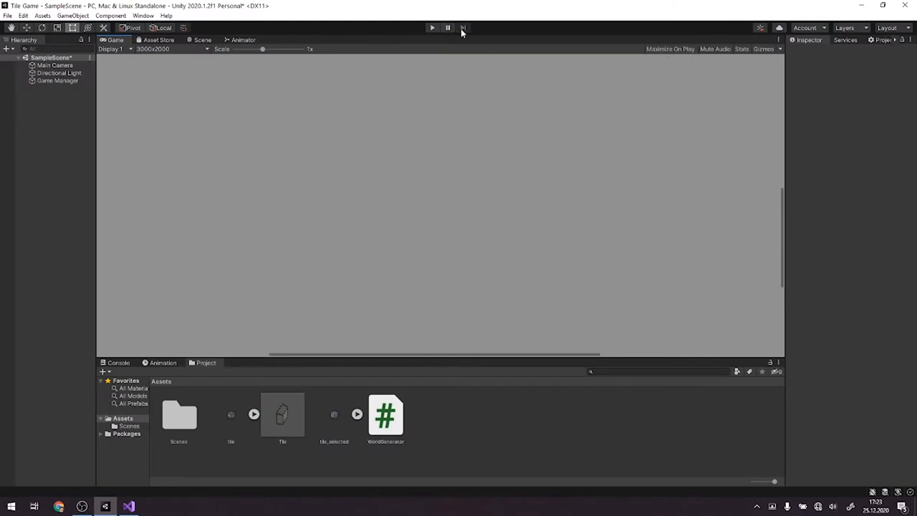
{"action": "left_click", "coordinate": [433, 27]}
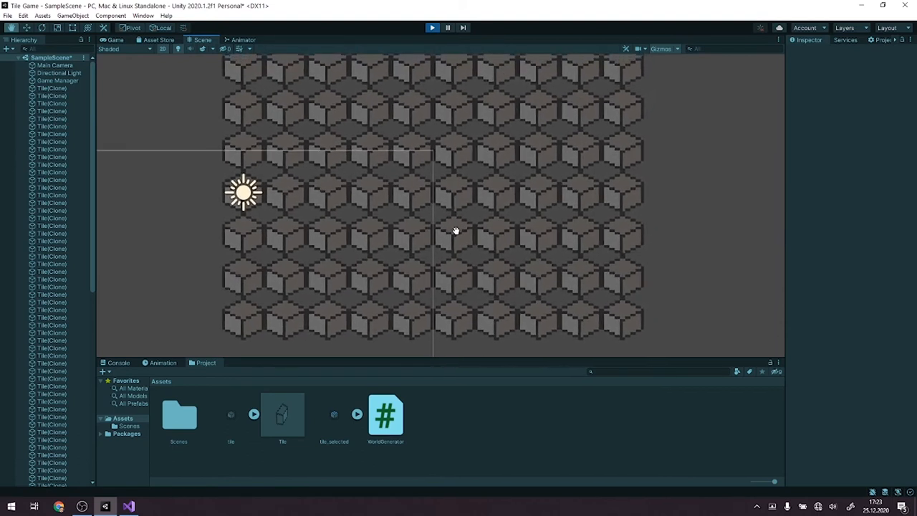
{"action": "left_click_drag", "start_coordinate": [456, 231], "coordinate": [484, 186]}
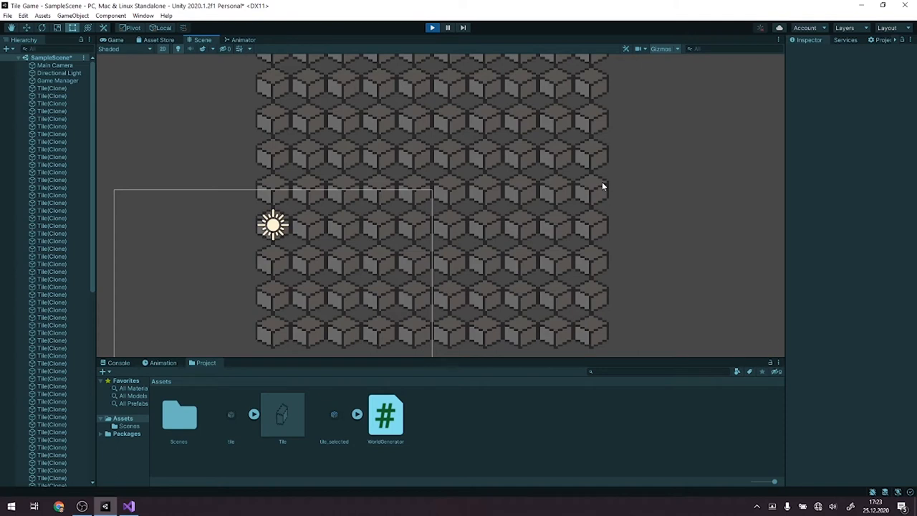
{"action": "mouse_move", "coordinate": [307, 166]}
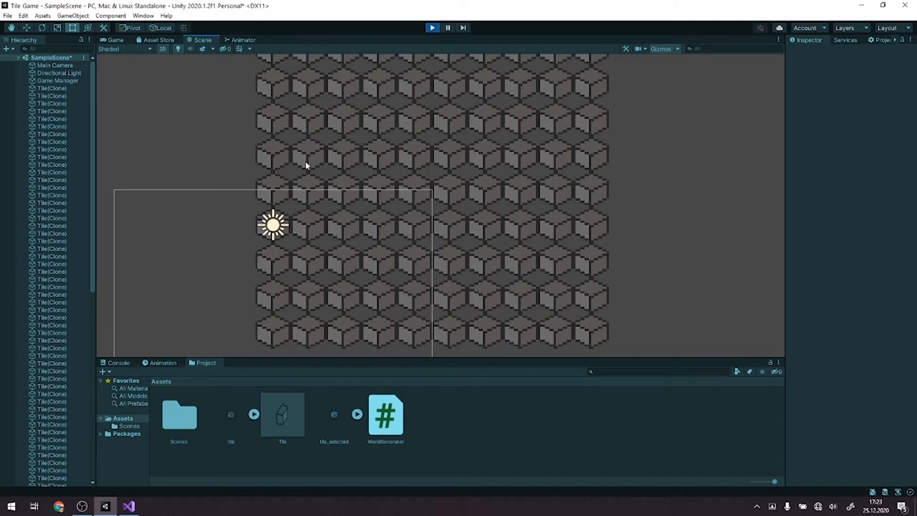
{"action": "mouse_move", "coordinate": [279, 137]}
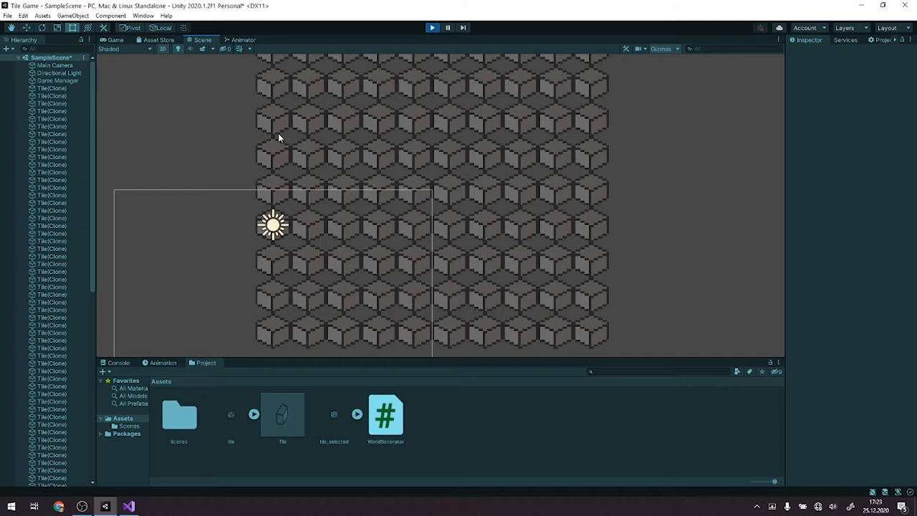
{"action": "mouse_move", "coordinate": [440, 132]}
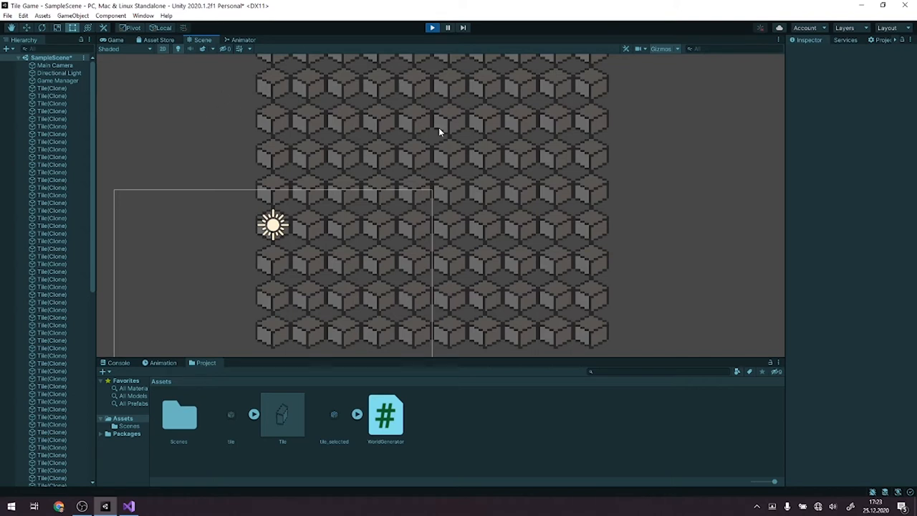
{"action": "mouse_move", "coordinate": [441, 64]}
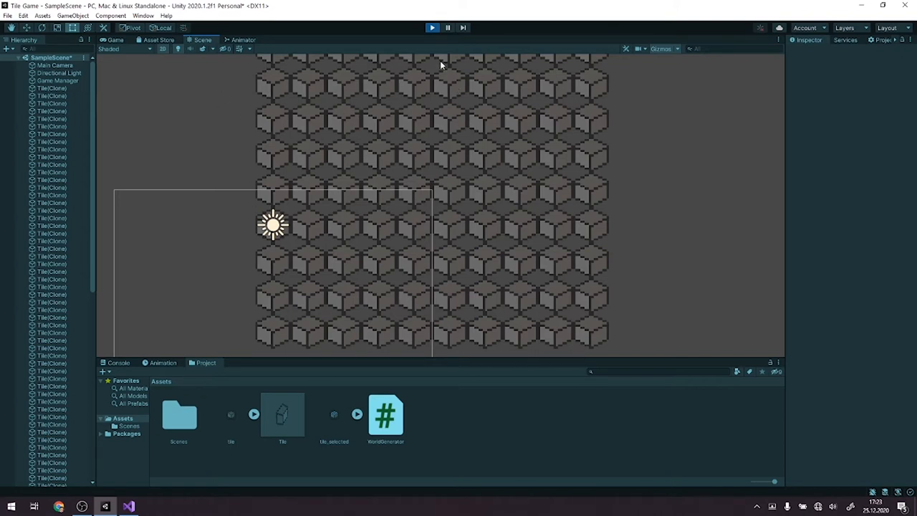
{"action": "mouse_move", "coordinate": [461, 72]}
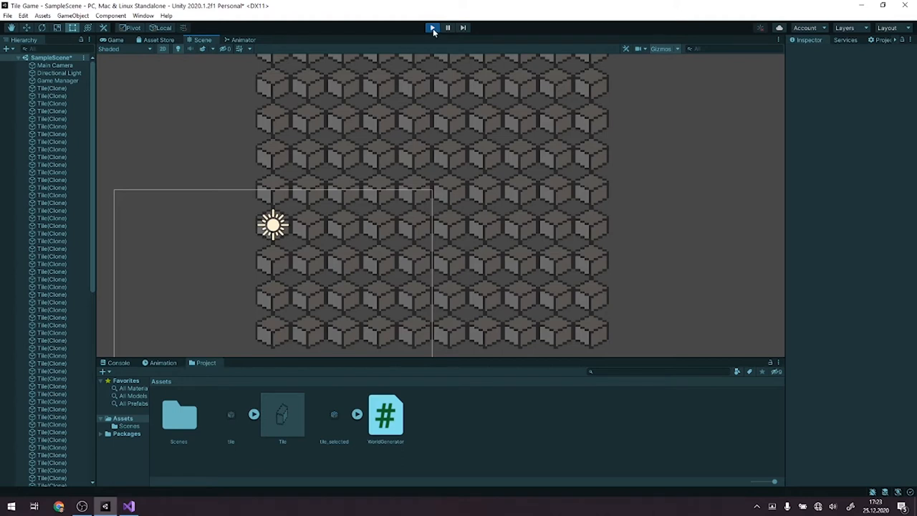
{"action": "mouse_move", "coordinate": [433, 31]}
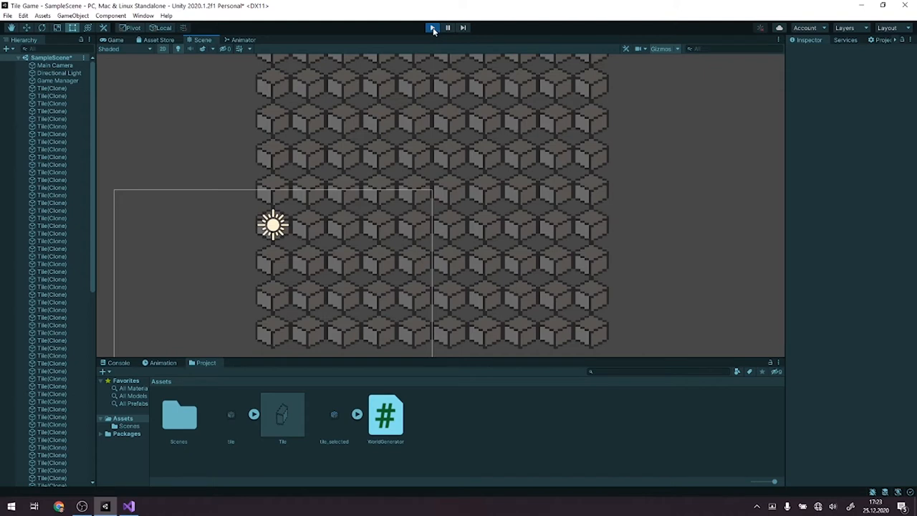
{"action": "left_click", "coordinate": [432, 28]}
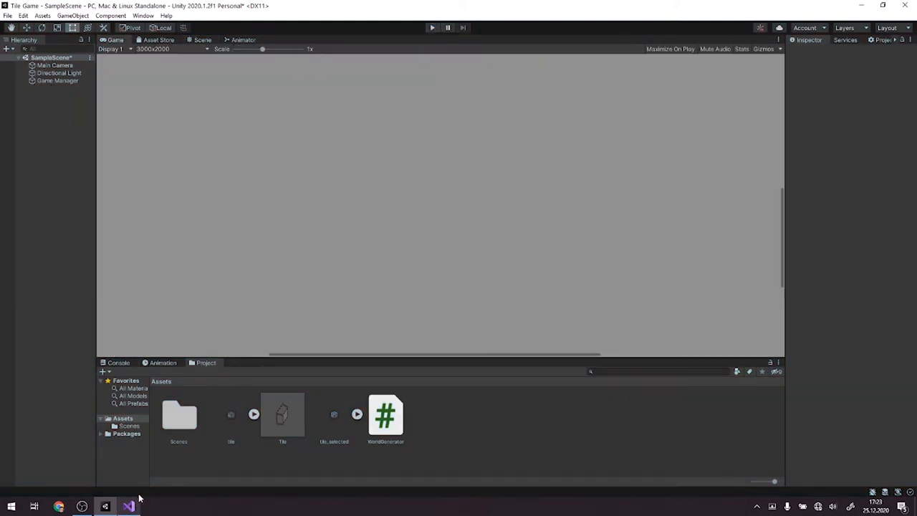
{"action": "left_click", "coordinate": [129, 507]}
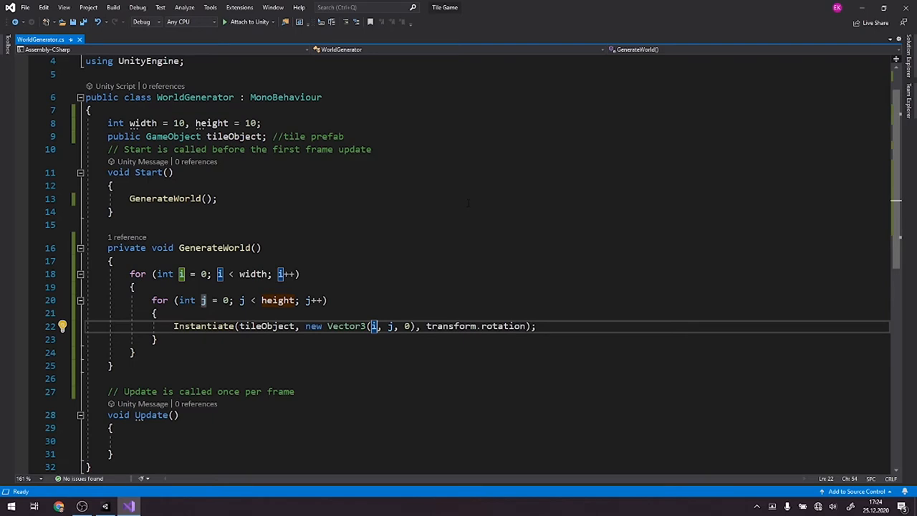
Step: Mark the i variable in the Instantiate position after dropping the this prefix
{"action": "left_click", "coordinate": [152, 507]}
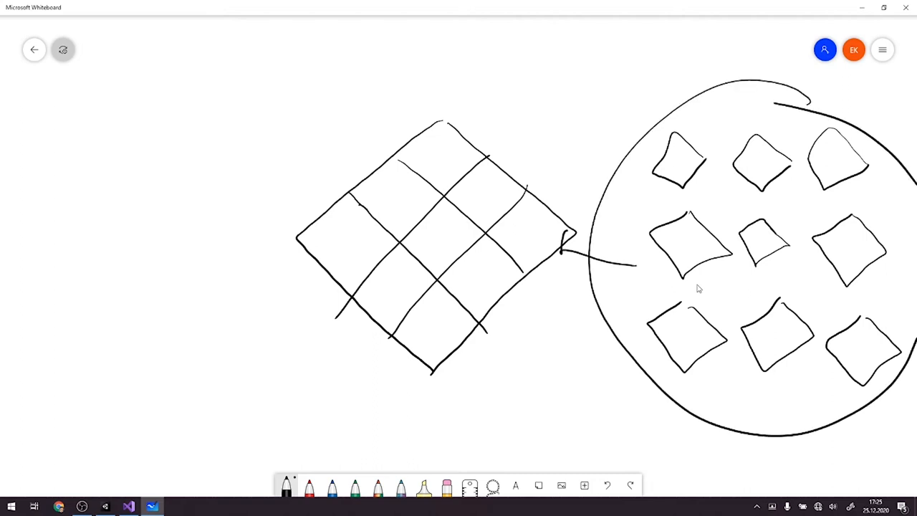
Step: Erase the circle and arrow surrounding the nine loose tile squares
{"action": "left_click_drag", "start_coordinate": [580, 232], "coordinate": [576, 284]}
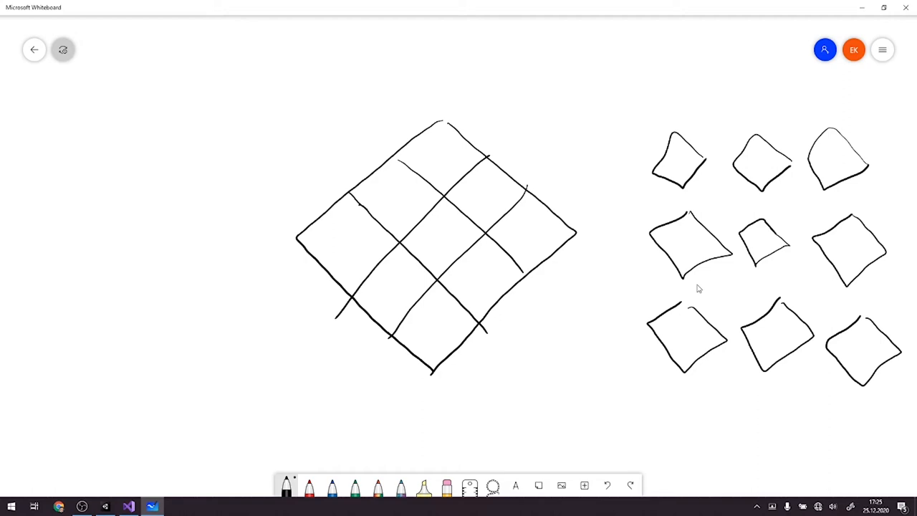
{"action": "mouse_move", "coordinate": [692, 466]}
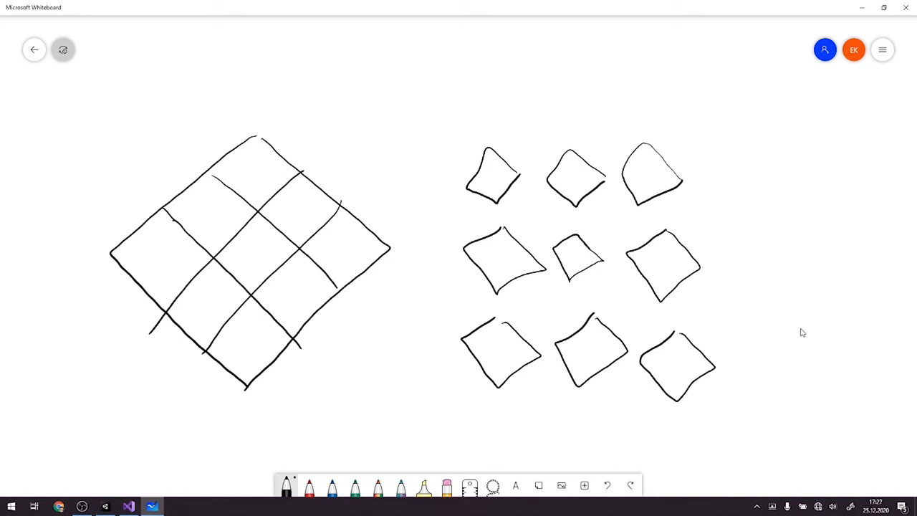
Step: Brace the top tile row as columns and draw arrows mapping tiles 1,1 and 1,2 into the diamond grid
{"action": "left_click_drag", "start_coordinate": [447, 155], "coordinate": [684, 146]}
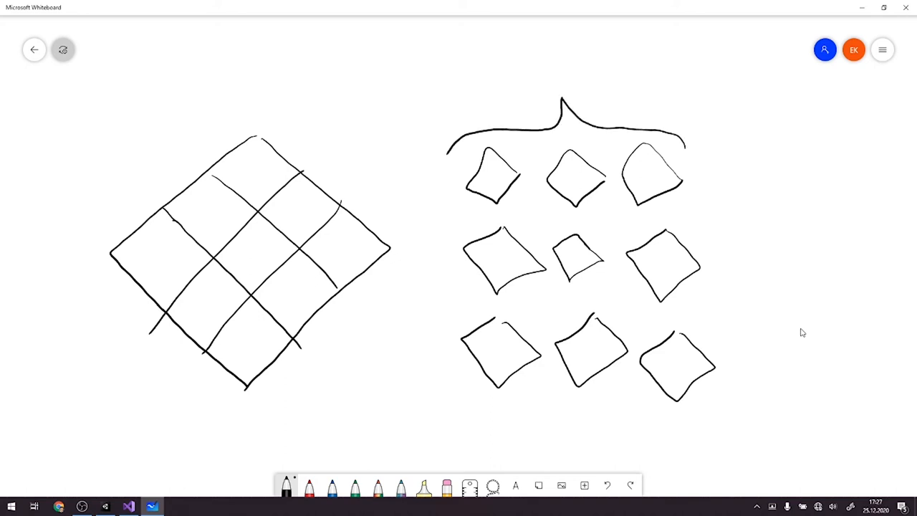
{"action": "type", "text": "columns"}
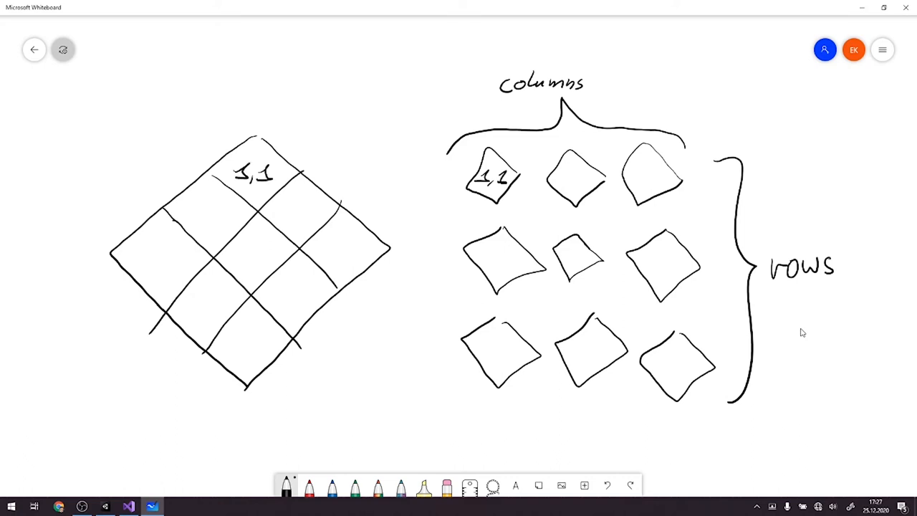
{"action": "left_click_drag", "start_coordinate": [318, 161], "coordinate": [473, 184]}
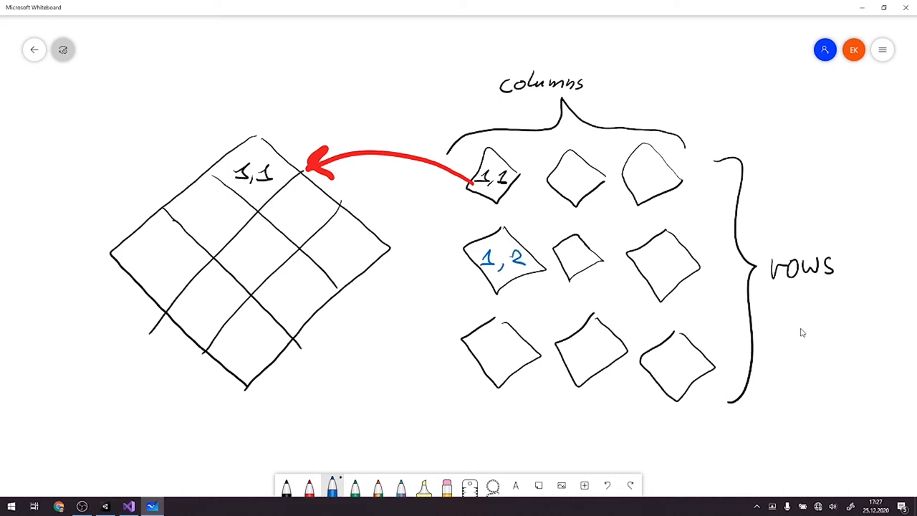
{"action": "left_click_drag", "start_coordinate": [494, 265], "coordinate": [232, 203]}
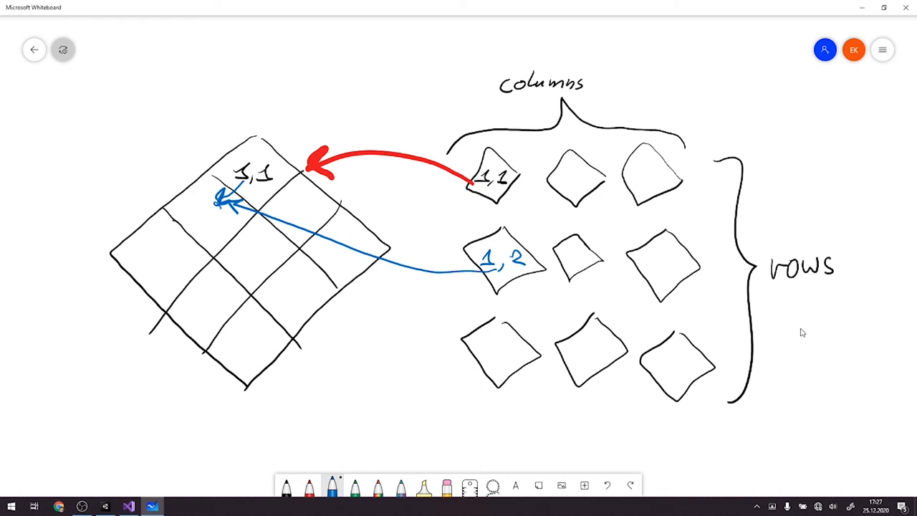
{"action": "left_click_drag", "start_coordinate": [177, 246], "coordinate": [198, 226]}
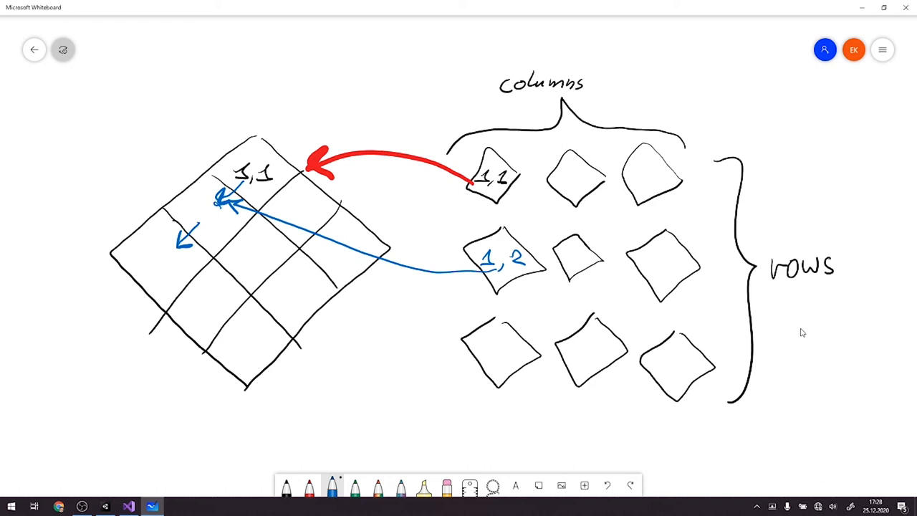
Step: Label columns c1–c3 and rows r1–r3 on the grid and sketch the x and y axes
{"action": "left_click_drag", "start_coordinate": [480, 114], "coordinate": [515, 126]}
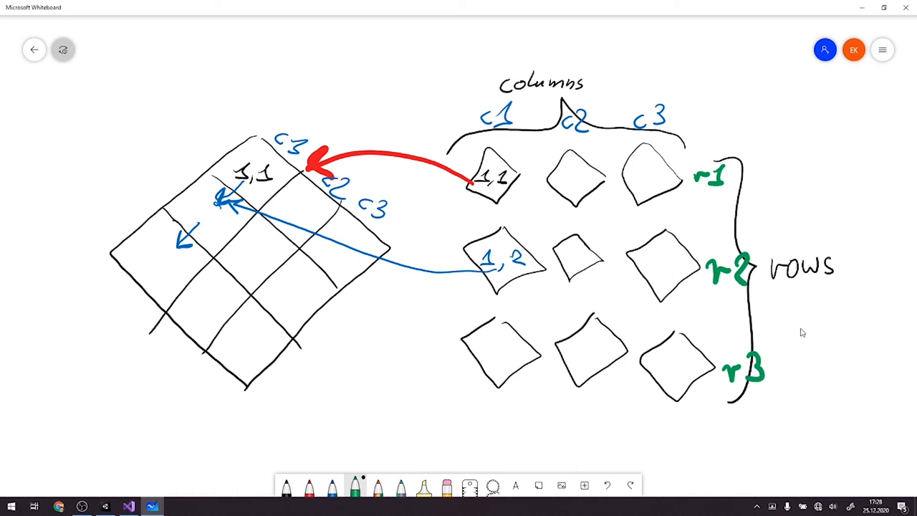
{"action": "left_click_drag", "start_coordinate": [372, 283], "coordinate": [383, 271]}
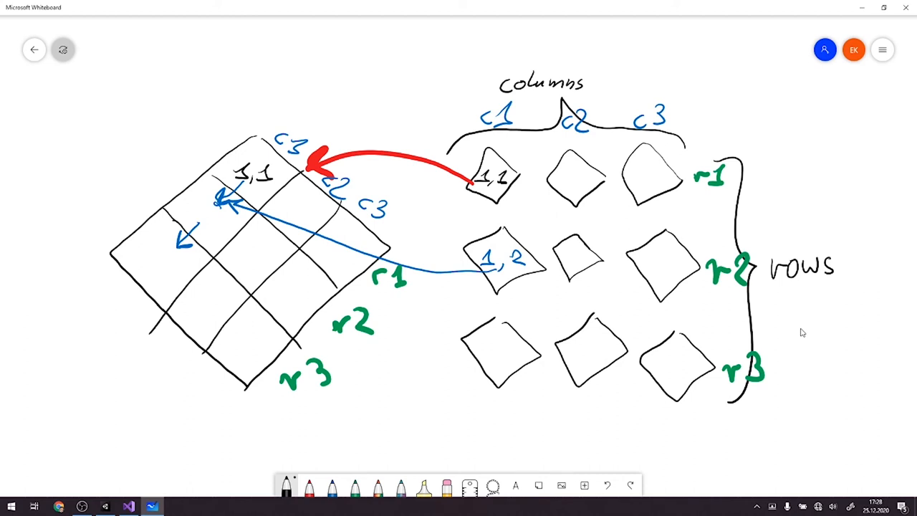
{"action": "left_click_drag", "start_coordinate": [226, 330], "coordinate": [241, 355]}
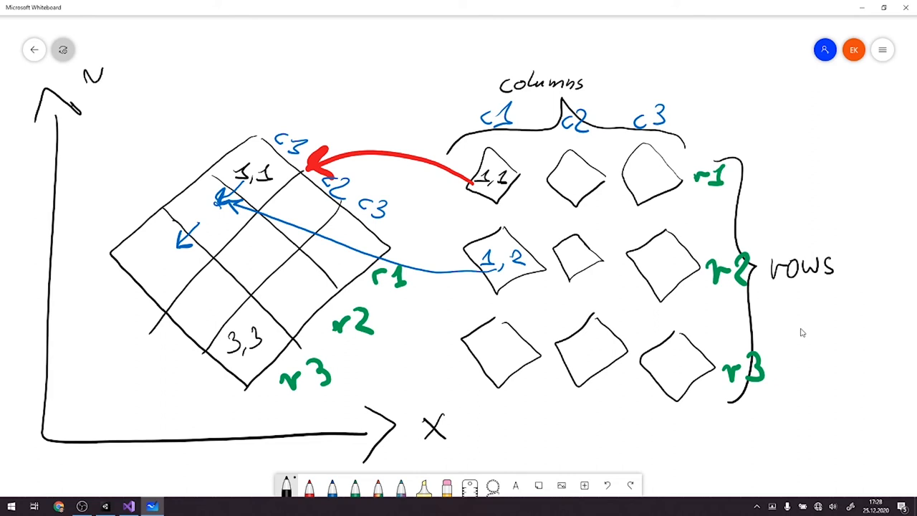
Step: Write the y label on the vertical axis of the grid
{"action": "left_click_drag", "start_coordinate": [101, 72], "coordinate": [103, 132]}
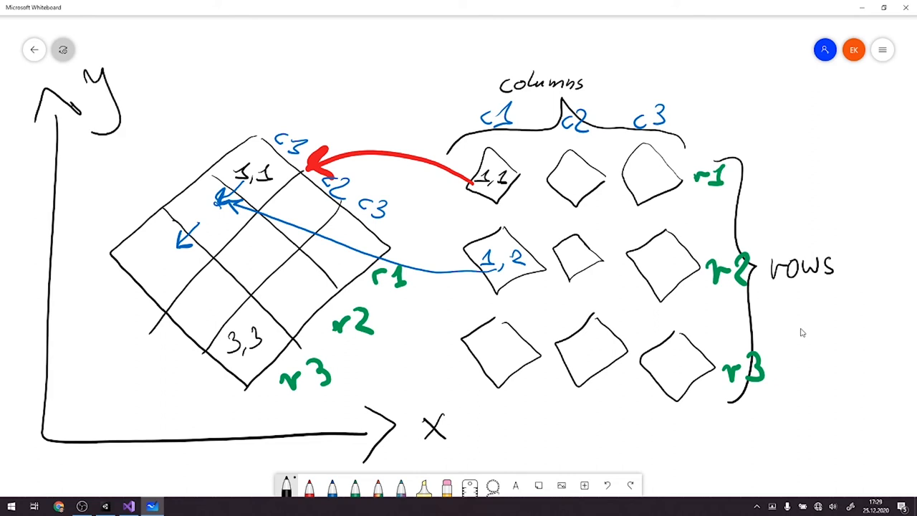
{"action": "mouse_move", "coordinate": [418, 357]}
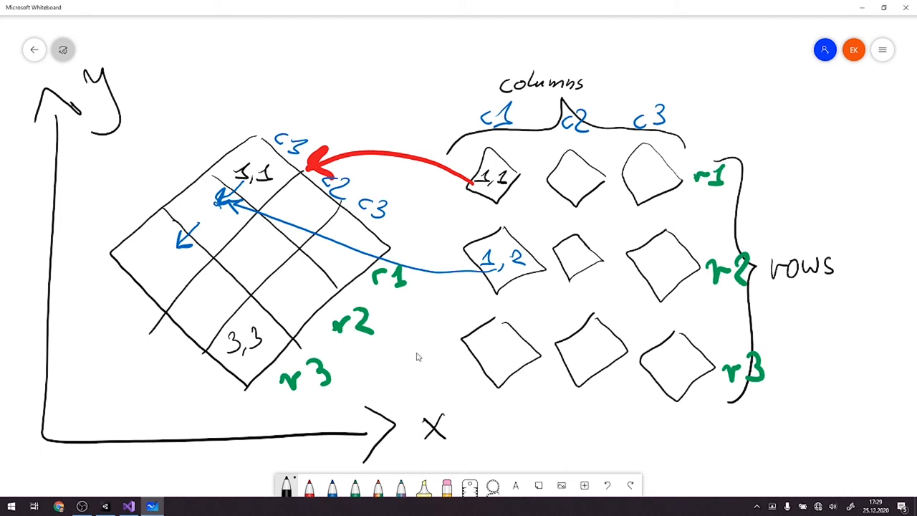
{"action": "mouse_move", "coordinate": [425, 363]}
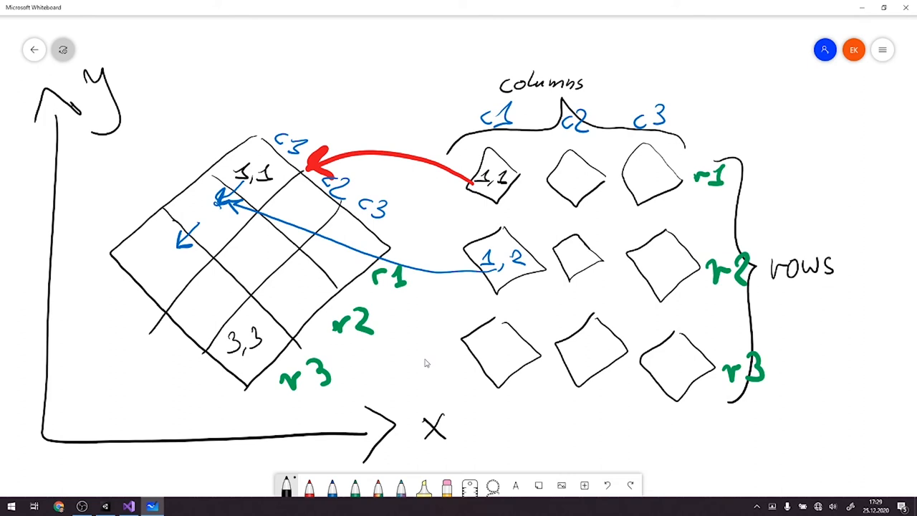
{"action": "mouse_move", "coordinate": [452, 401]}
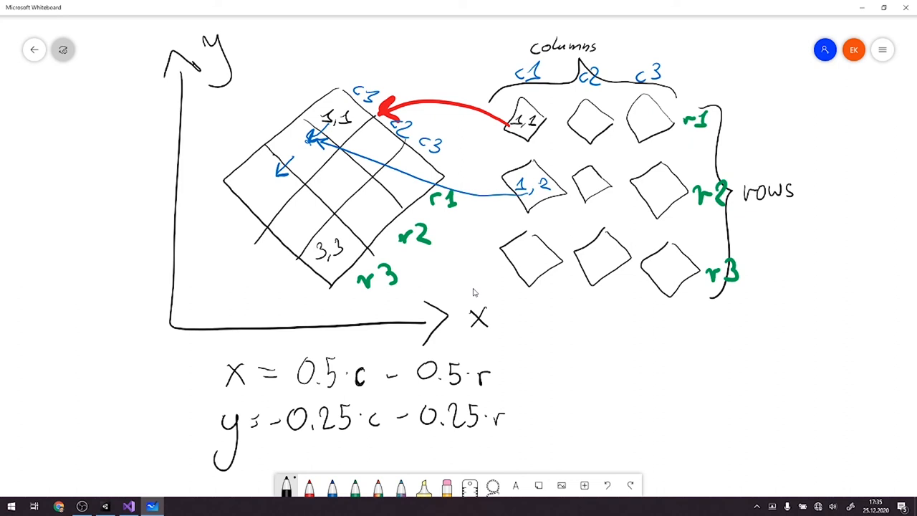
{"action": "mouse_move", "coordinate": [473, 330]}
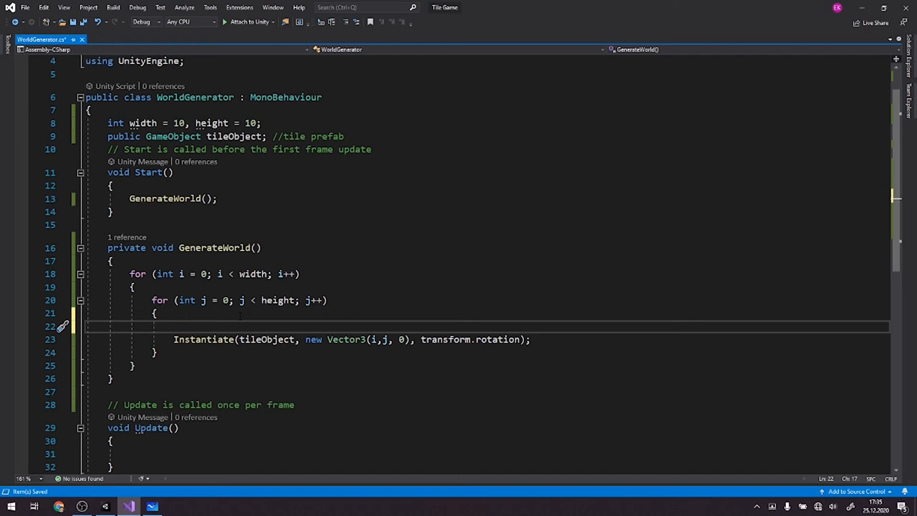
Step: Write float x = 0.5f * i - 0.5f * j; in the inner loop, correcting int to float
{"action": "type", "text": "i"}
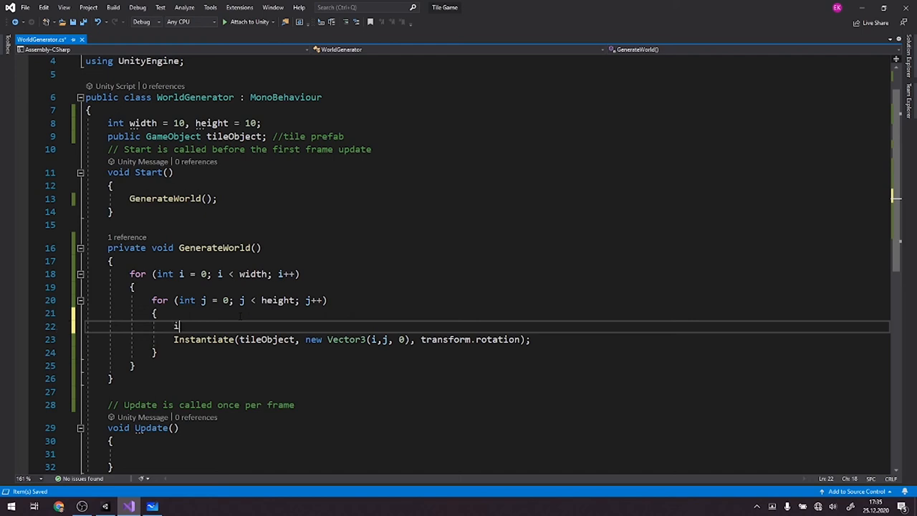
{"action": "type", "text": "nt"}
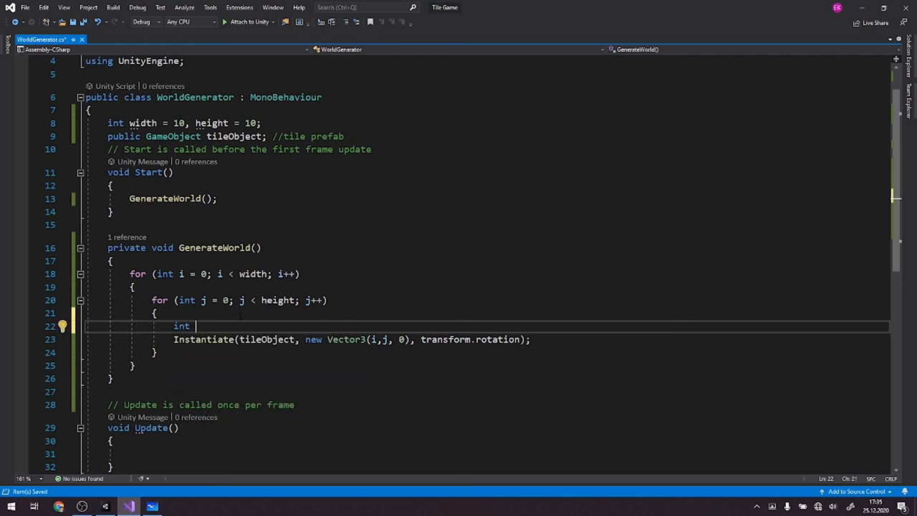
{"action": "type", "text": "x ="}
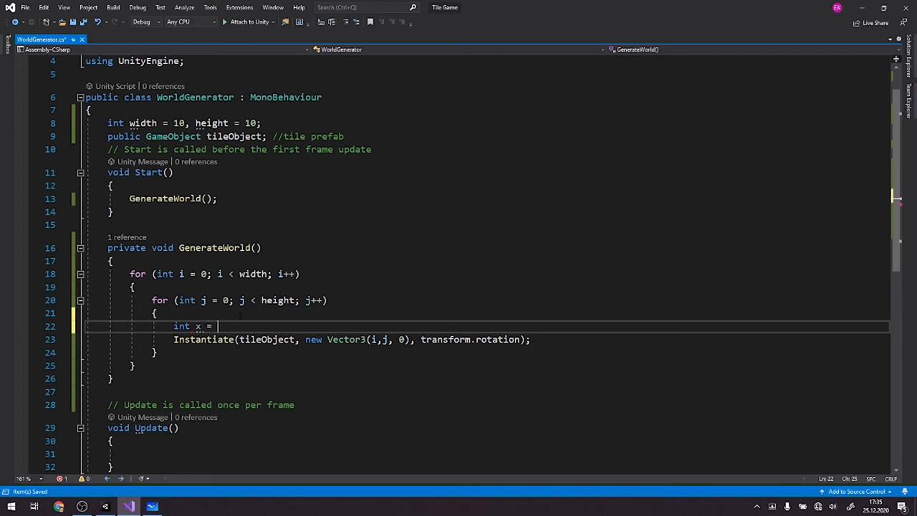
{"action": "type", "text": "0.5f"}
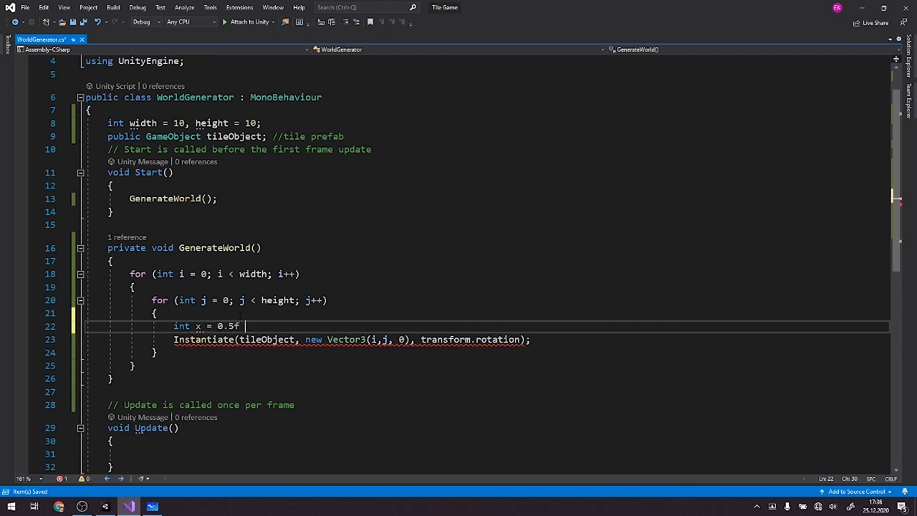
{"action": "type", "text": "*"}
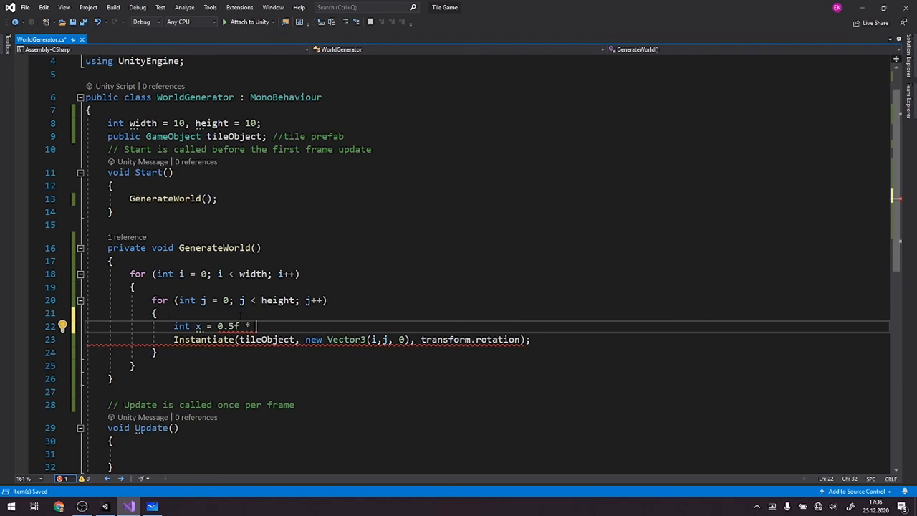
{"action": "type", "text": "i -"}
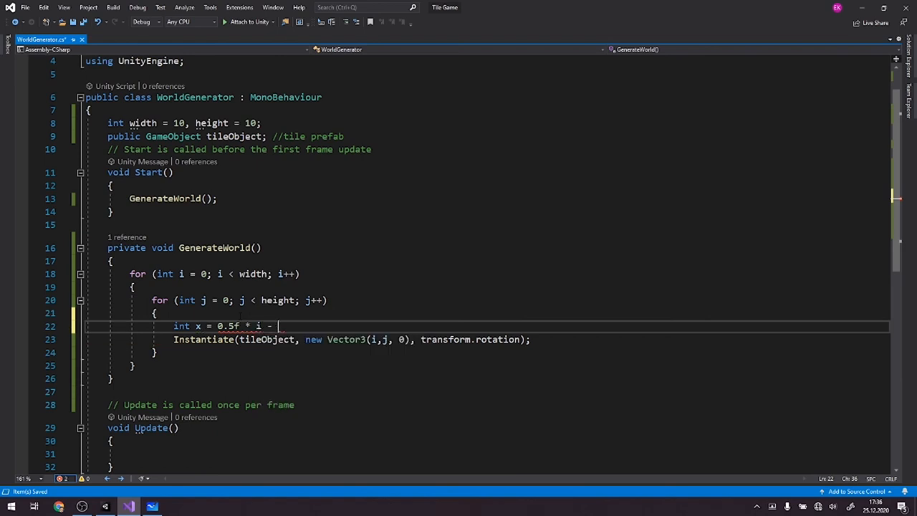
{"action": "type", "text": "0.5f *"}
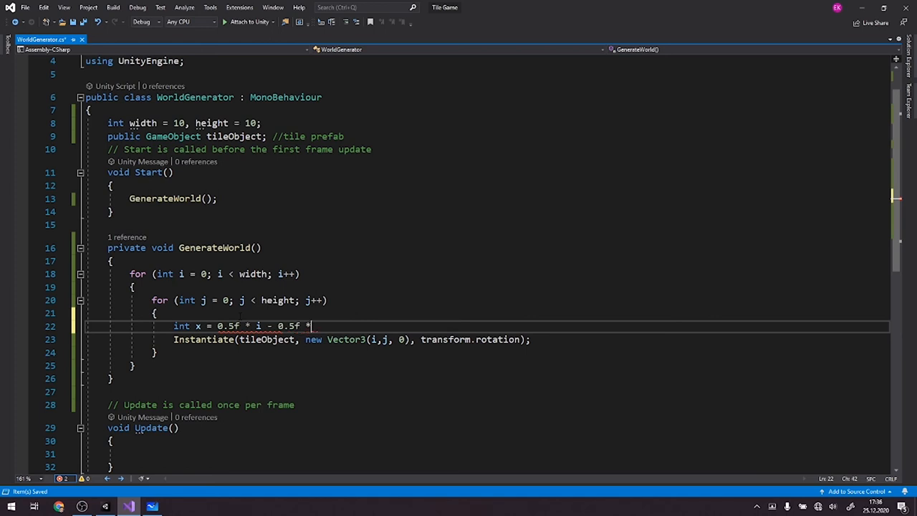
{"action": "type", "text": "j;"}
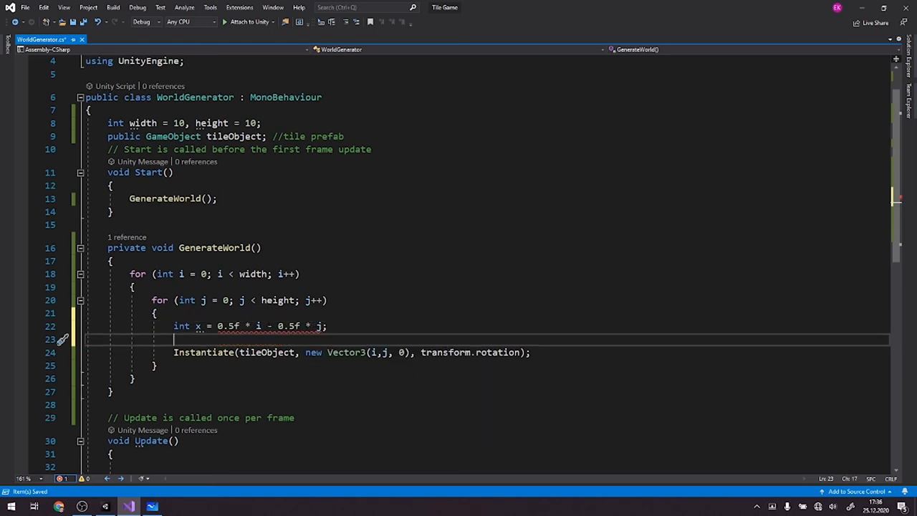
{"action": "type", "text": "int x = 0.5f * i - 0.5f * j;"}
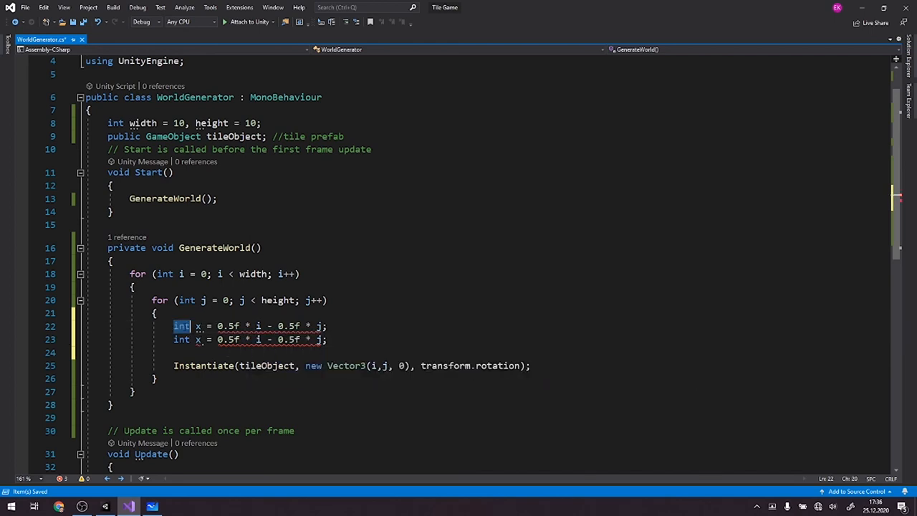
{"action": "type", "text": "float"}
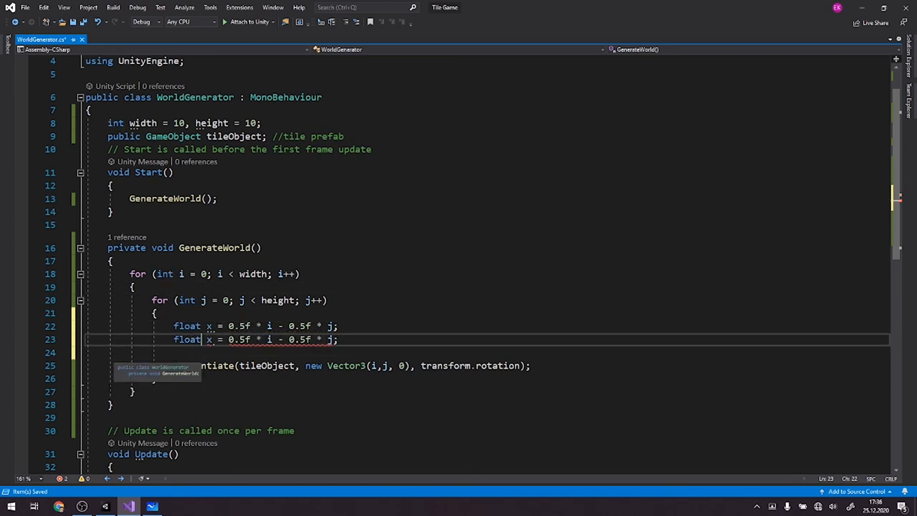
Step: Add float y = -0.25f*i - 0.25f*j and instantiate each tile at new Vector3(x, y, 0)
{"action": "type", "text": "-"}
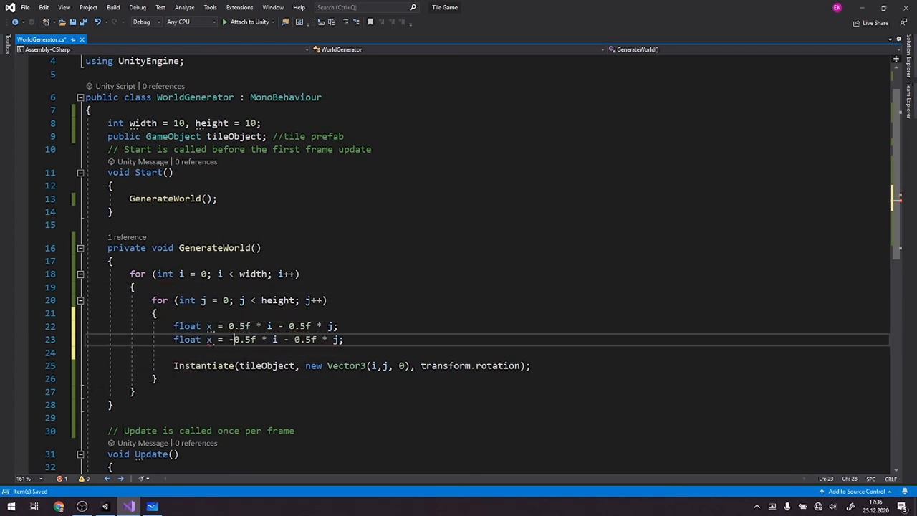
{"action": "type", "text": "9"}
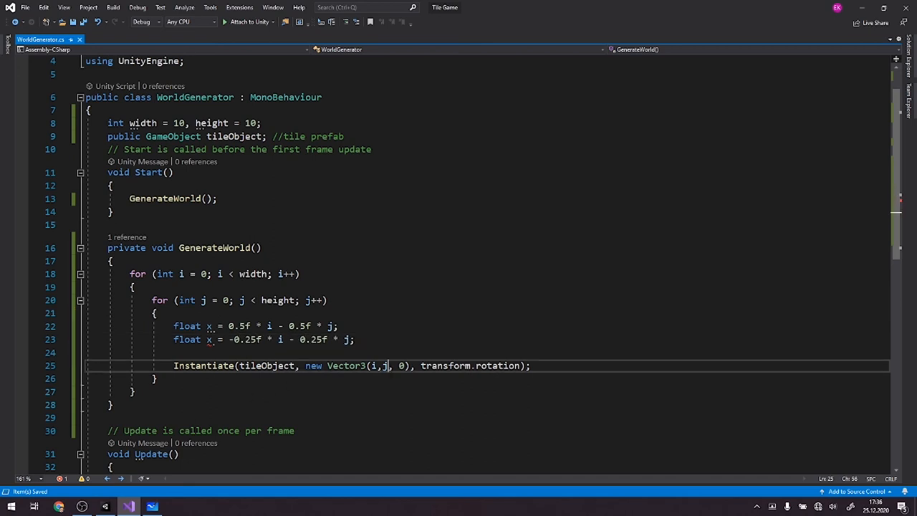
{"action": "type", "text": "x"}
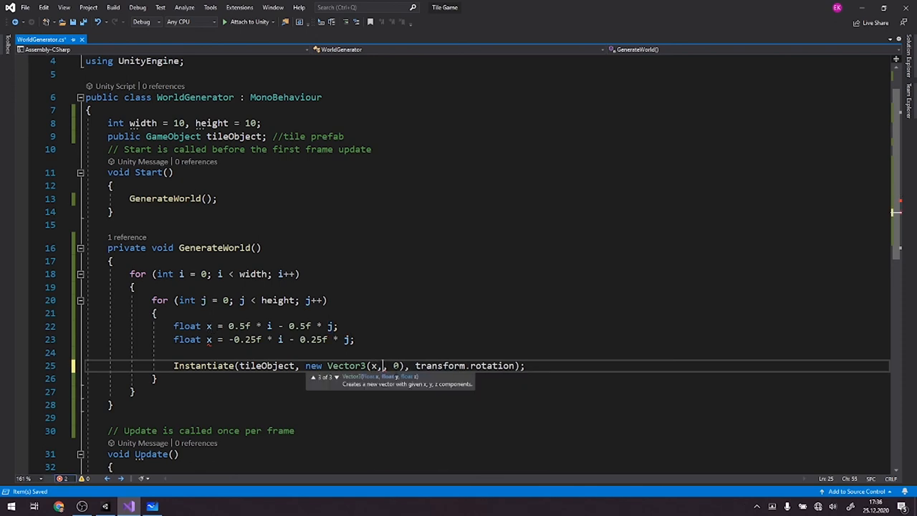
{"action": "type", "text": "y"}
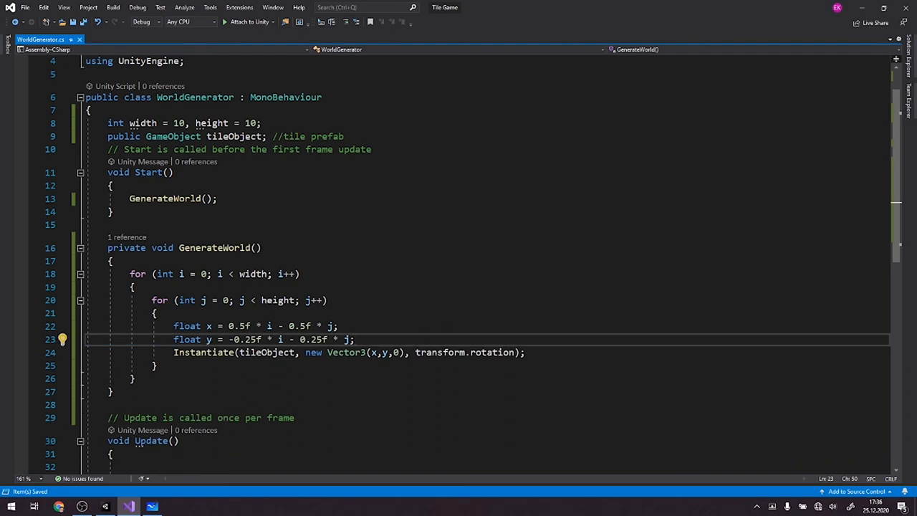
{"action": "mouse_move", "coordinate": [253, 353]}
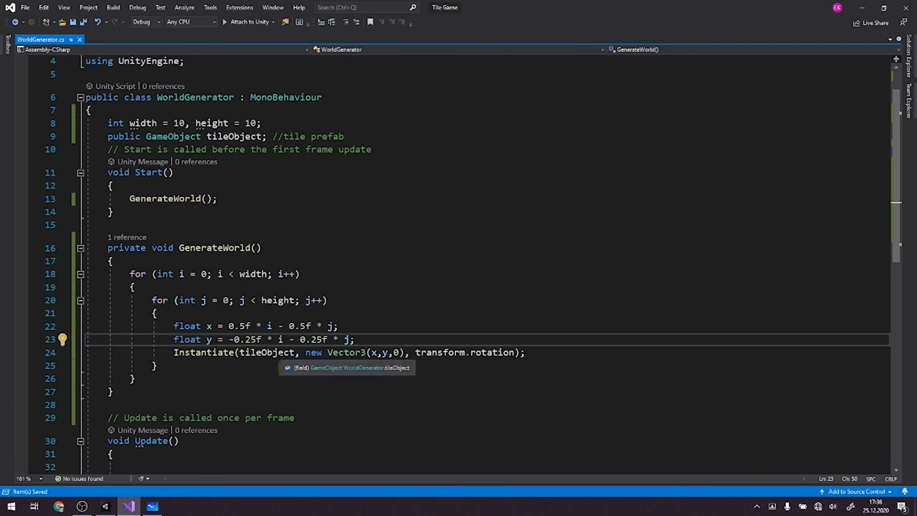
Step: Store the instantiated tile in variable q and start setting q.name
{"action": "key", "text": "enter"}
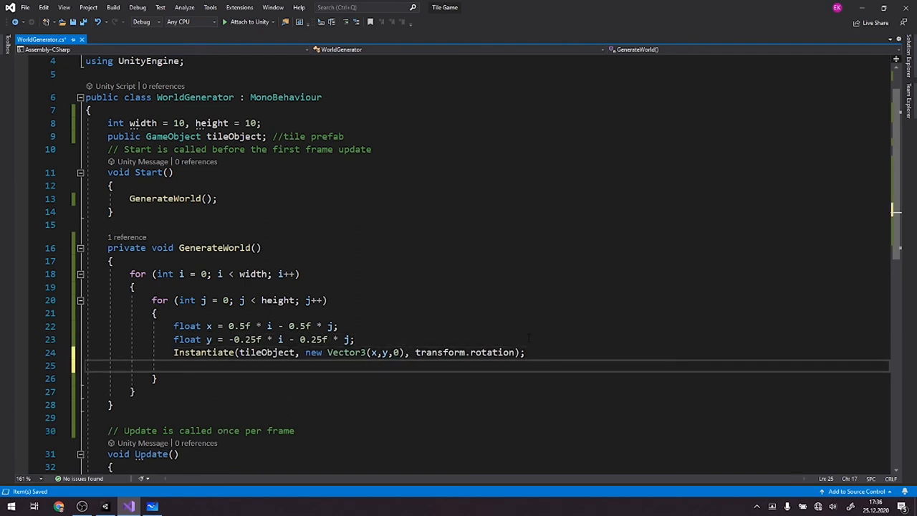
{"action": "type", "text": "ti"}
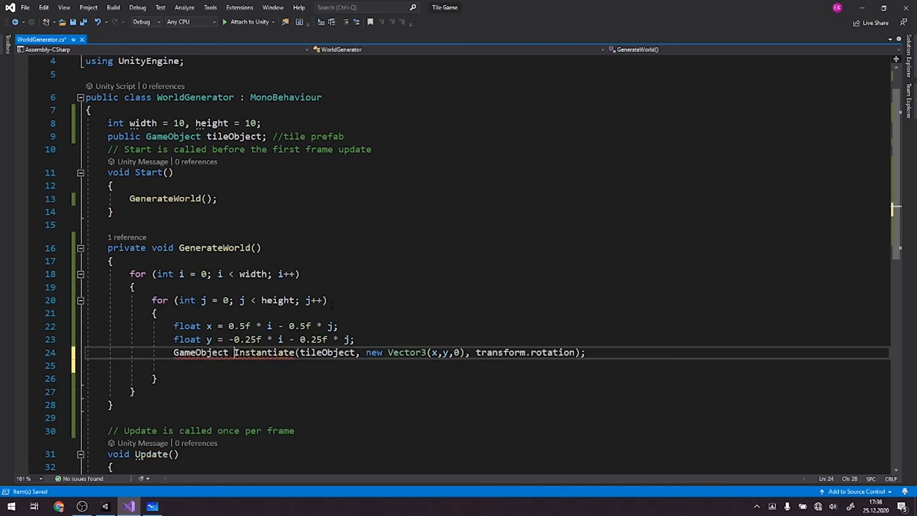
{"action": "type", "text": "q ="}
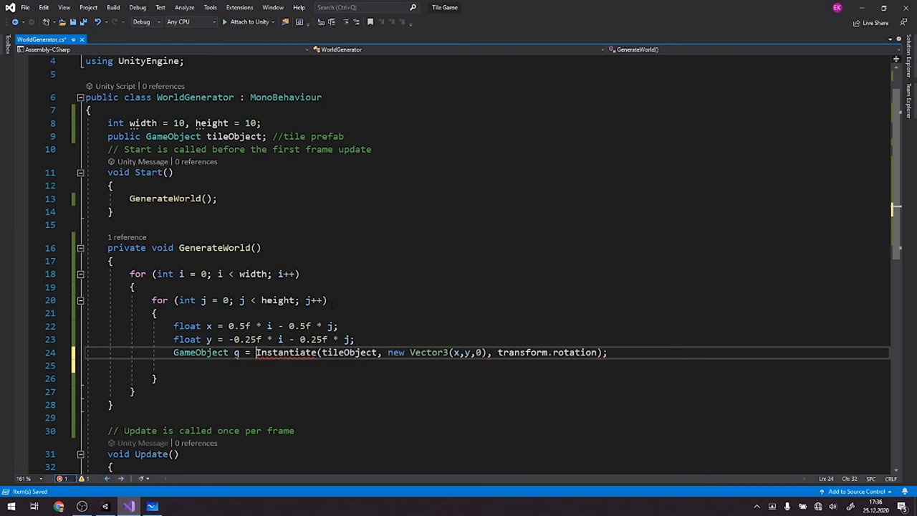
{"action": "type", "text": "q"}
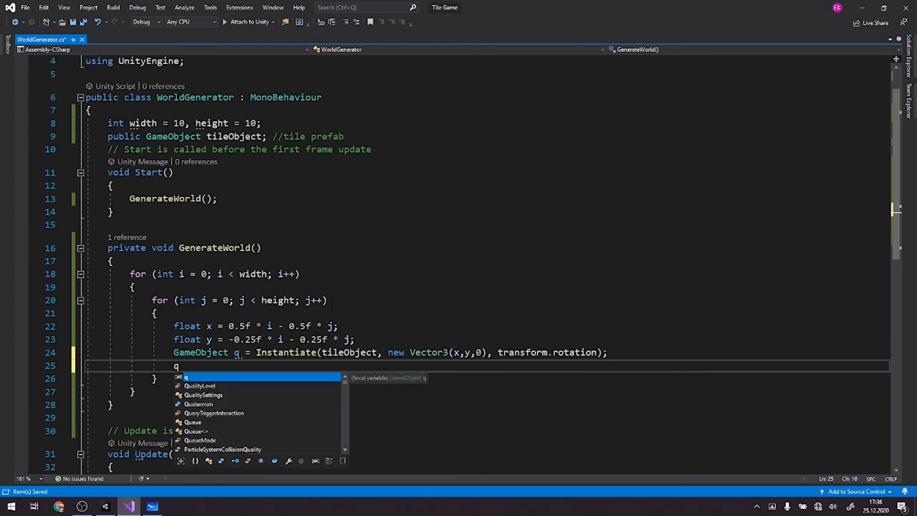
{"action": "type", "text": ".name = \""}
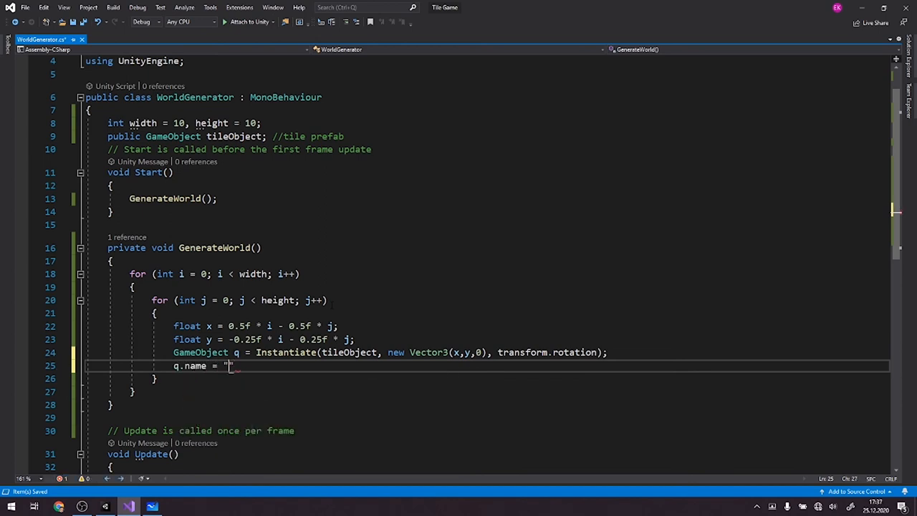
Step: Name each tile "Tile " + i + " " + j
{"action": "type", "text": "Tile"}
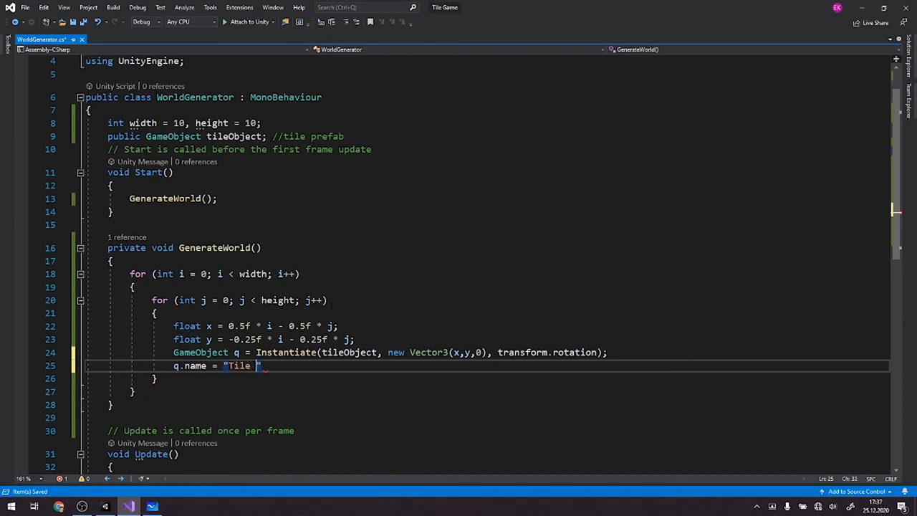
{"action": "type", "text": "+"}
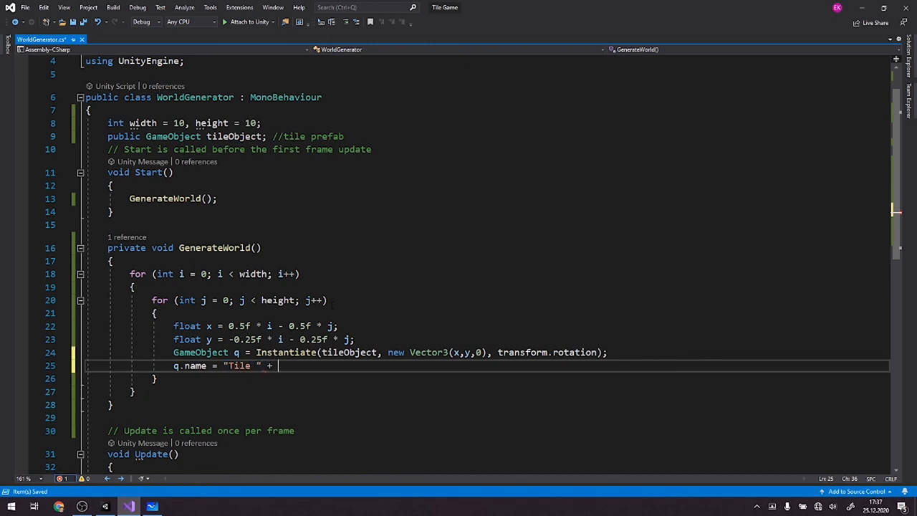
{"action": "type", "text": "i +"}
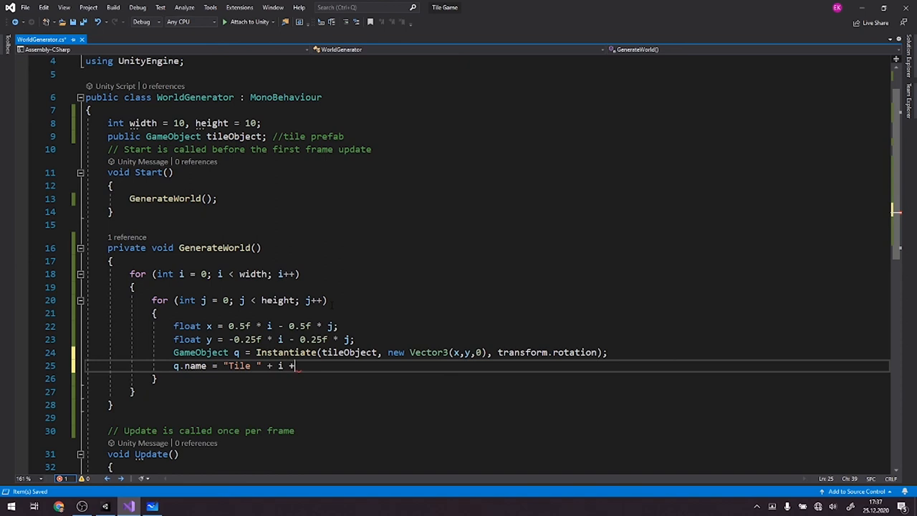
{"action": "type", "text": "\" \""}
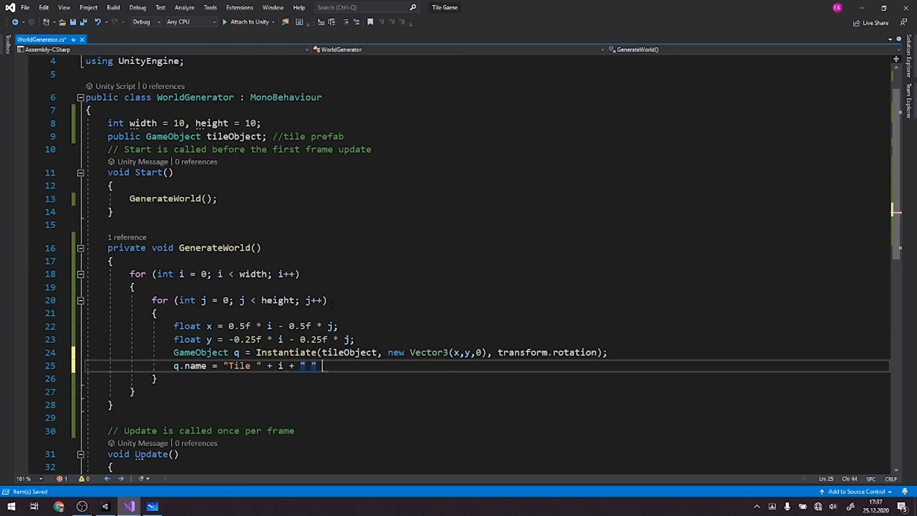
{"action": "type", "text": "+ j;"}
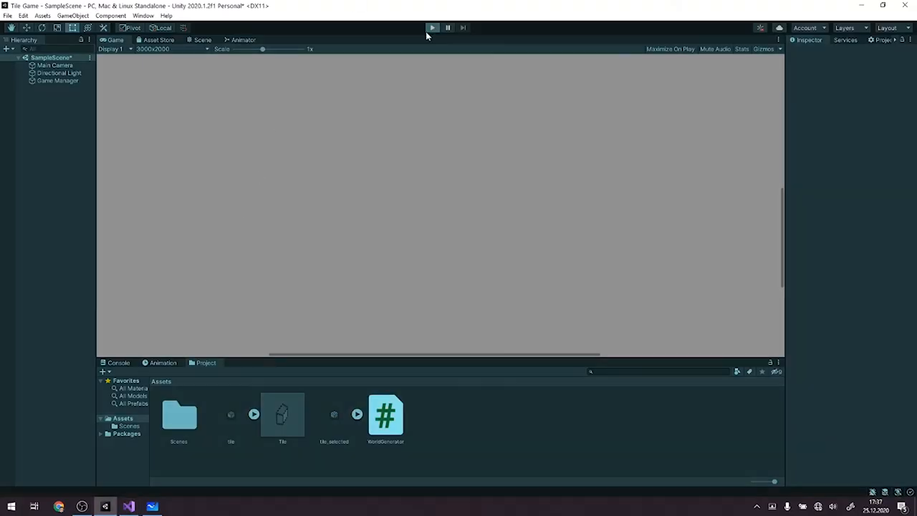
Step: Play the scene to generate the isometric board and drag one tile out and back to inspect it
{"action": "left_click", "coordinate": [433, 27]}
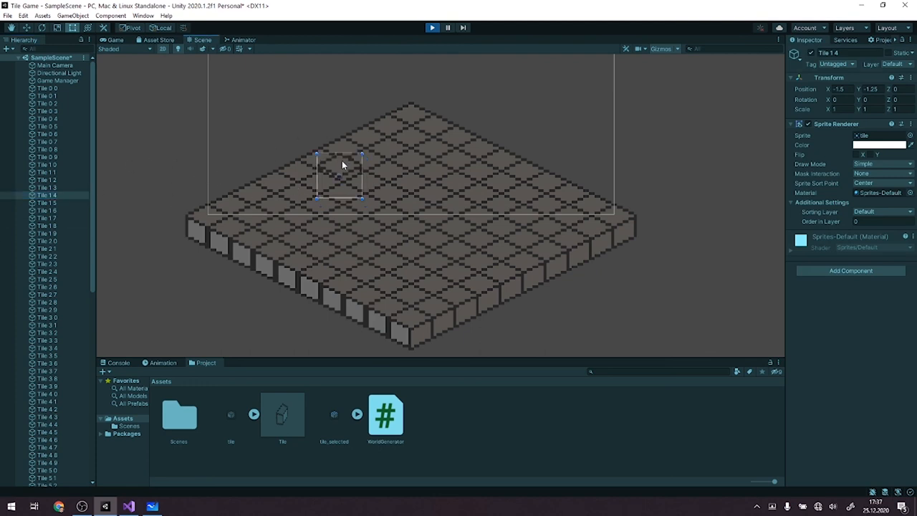
{"action": "left_click_drag", "start_coordinate": [342, 174], "coordinate": [347, 158]}
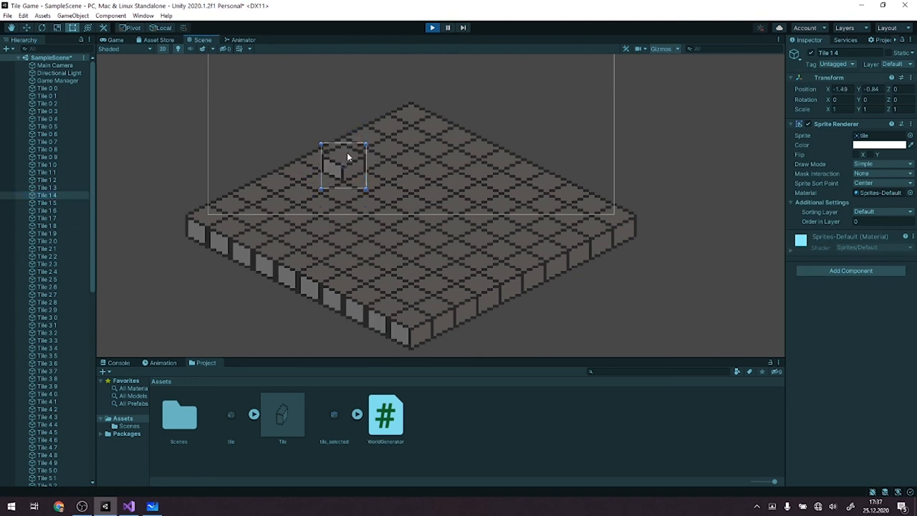
{"action": "left_click_drag", "start_coordinate": [344, 167], "coordinate": [343, 184]}
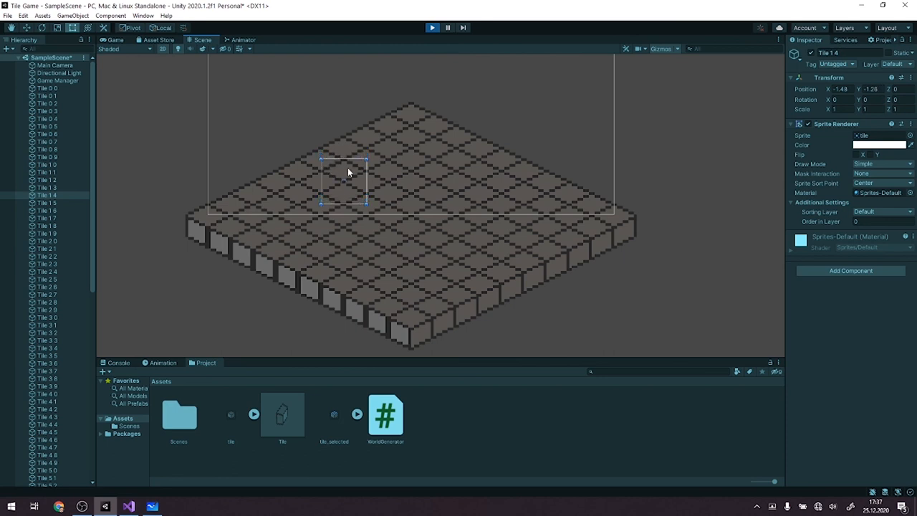
{"action": "mouse_move", "coordinate": [544, 112]}
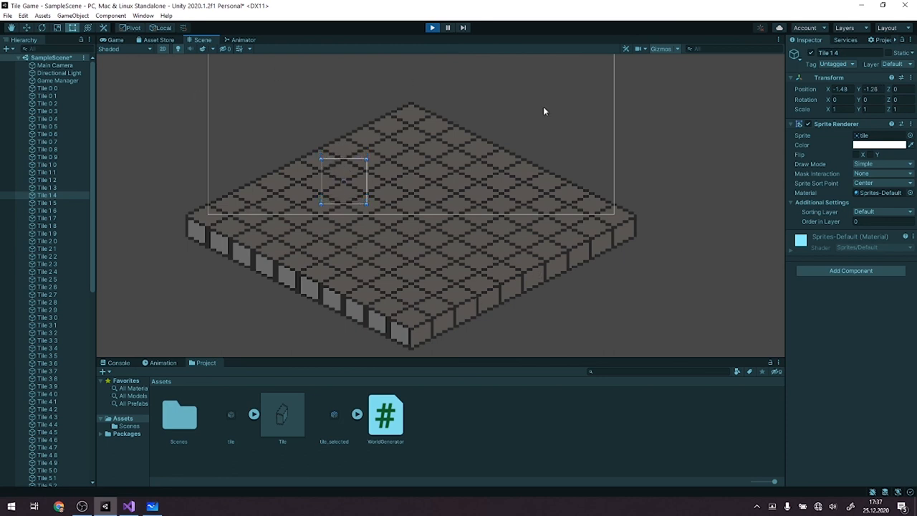
{"action": "mouse_move", "coordinate": [521, 189]}
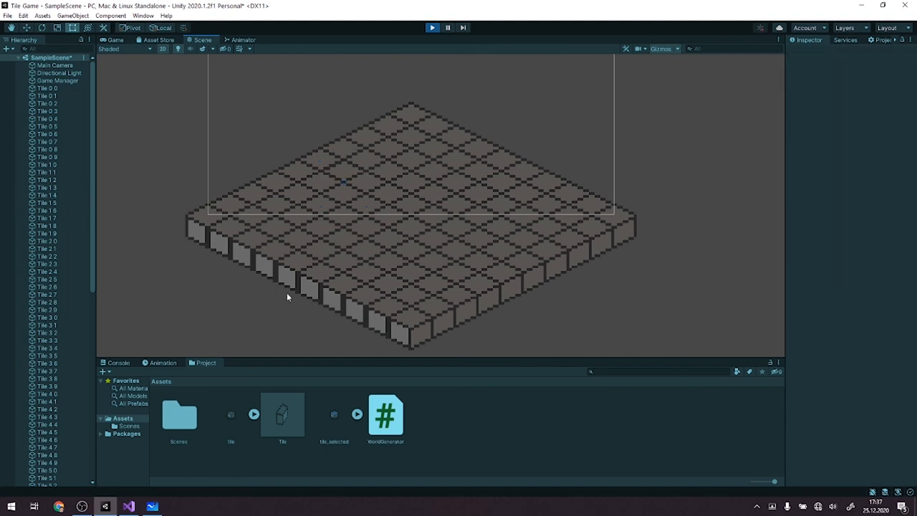
{"action": "mouse_move", "coordinate": [432, 169]}
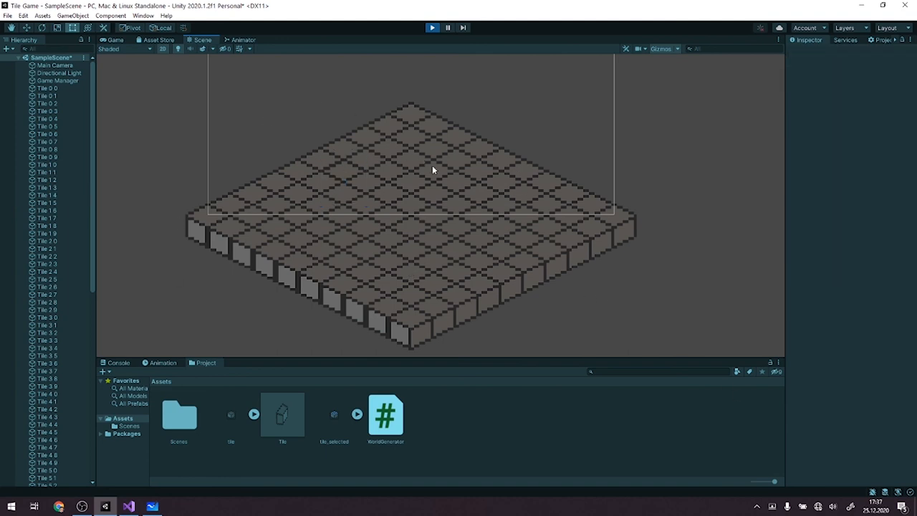
{"action": "mouse_move", "coordinate": [386, 341]}
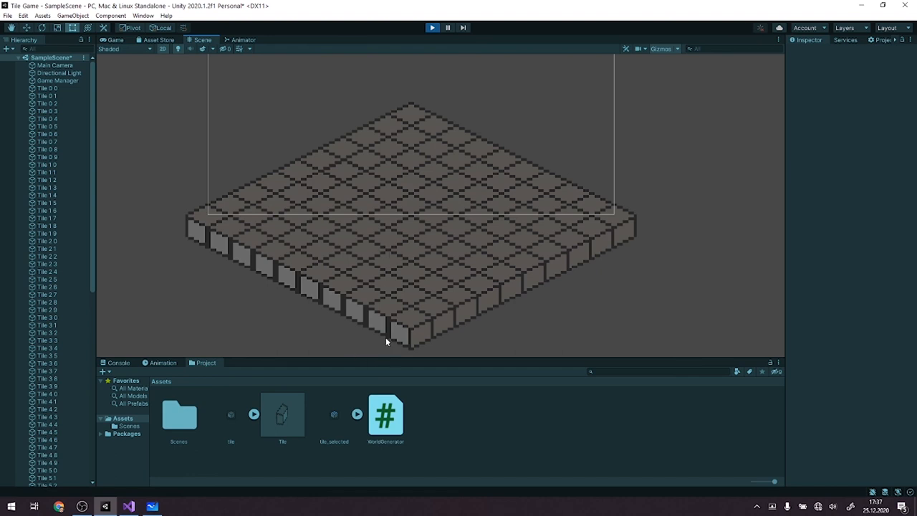
{"action": "mouse_move", "coordinate": [512, 330]}
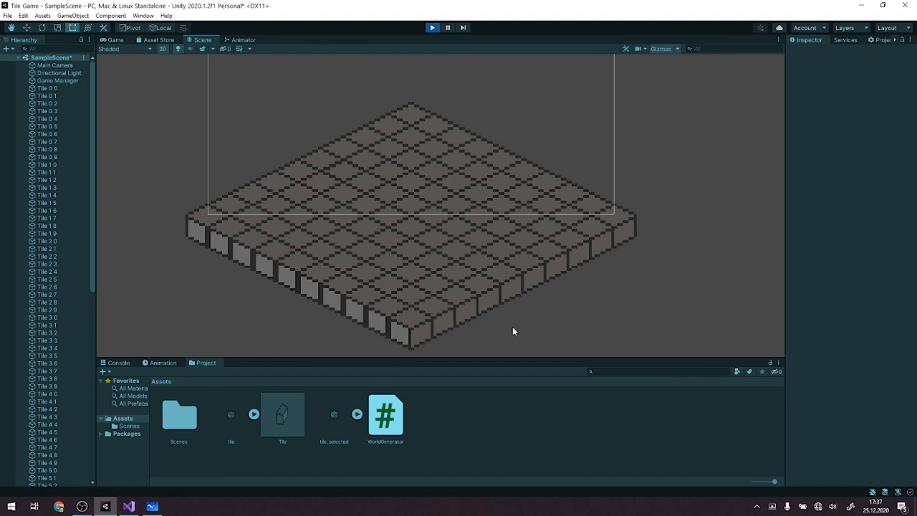
{"action": "mouse_move", "coordinate": [427, 46]}
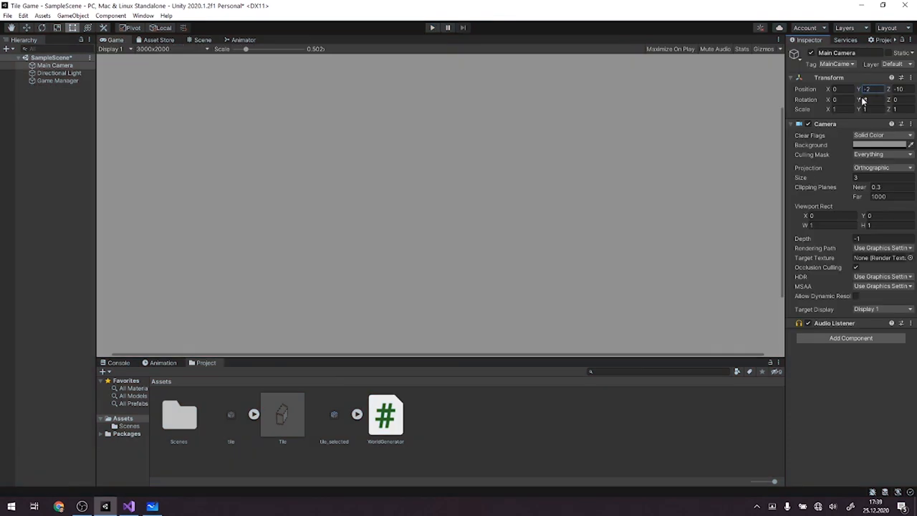
Step: Adjust the Main Camera's Y position and replay so the Game view frames the whole board
{"action": "left_click", "coordinate": [881, 177]}
{"action": "type", "text": "5"}
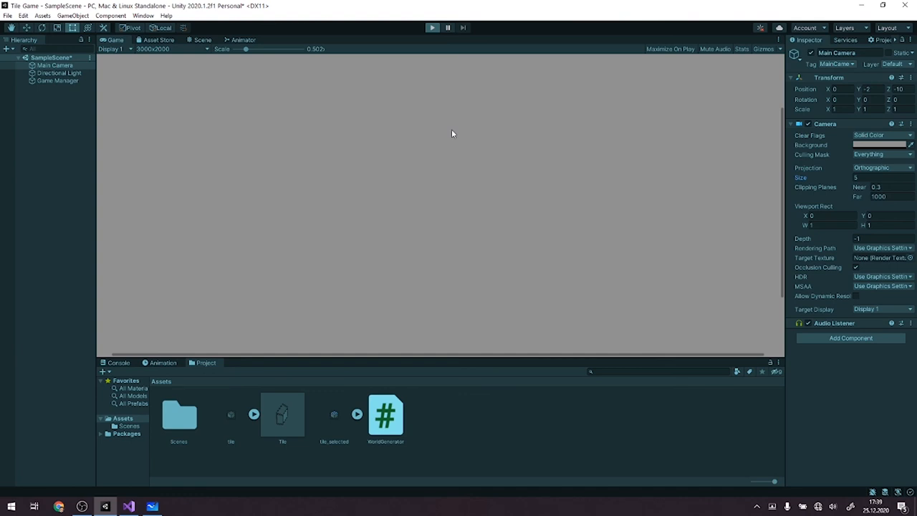
{"action": "left_click", "coordinate": [433, 27]}
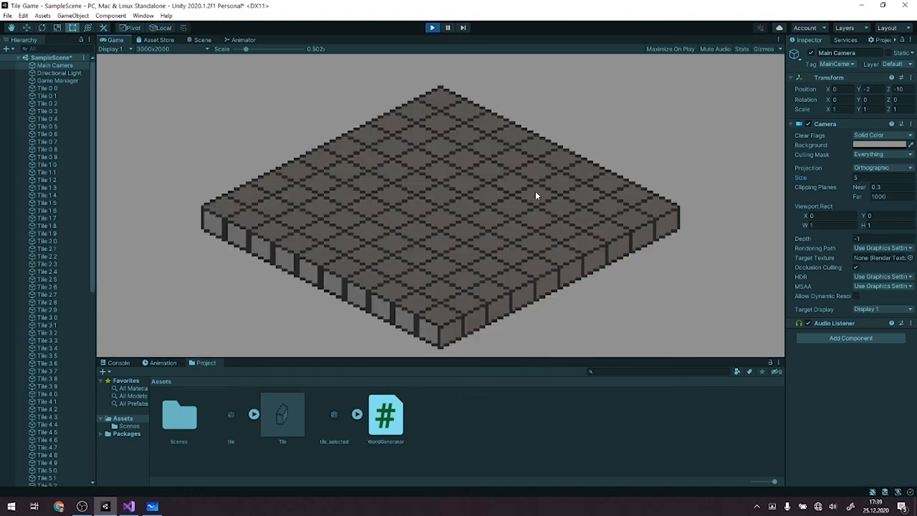
{"action": "mouse_move", "coordinate": [610, 288]}
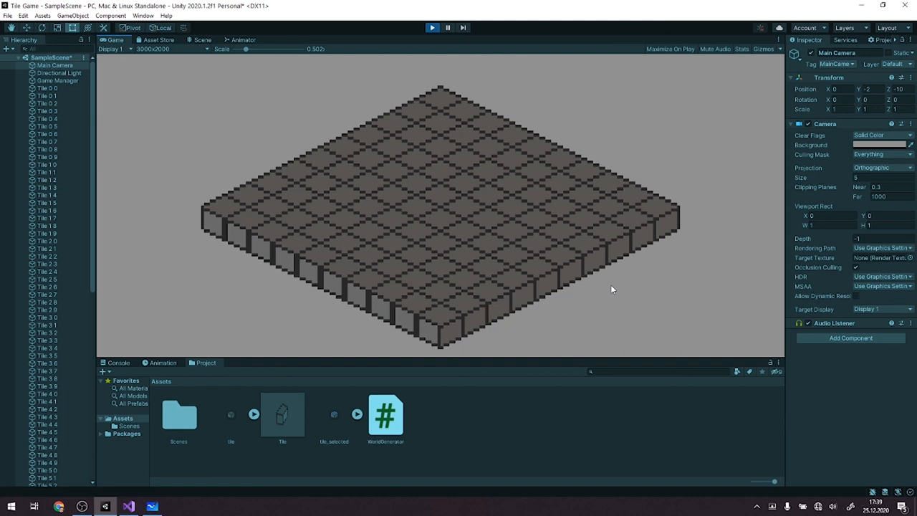
{"action": "mouse_move", "coordinate": [415, 180]}
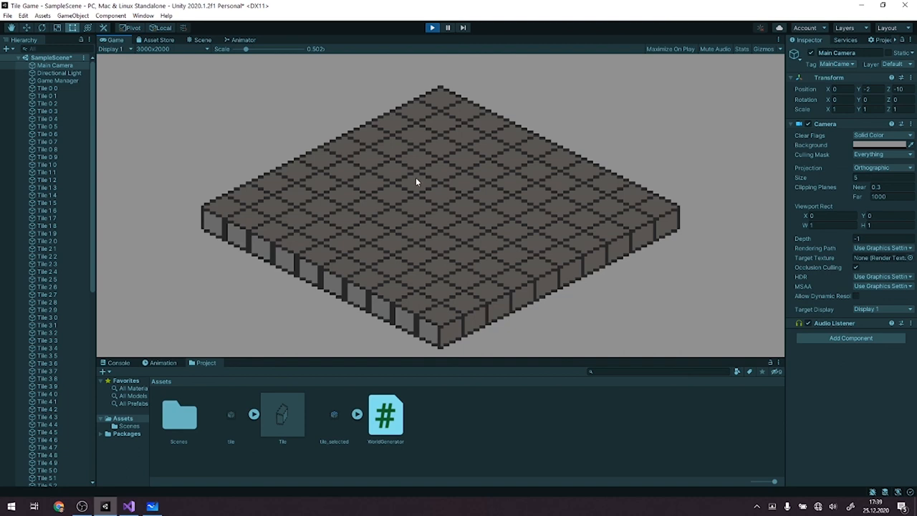
{"action": "mouse_move", "coordinate": [413, 212]}
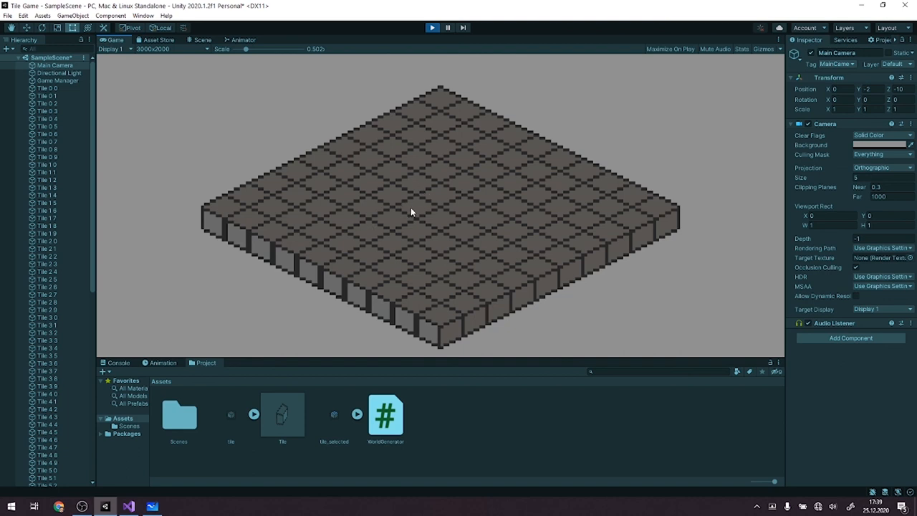
{"action": "mouse_move", "coordinate": [444, 172]}
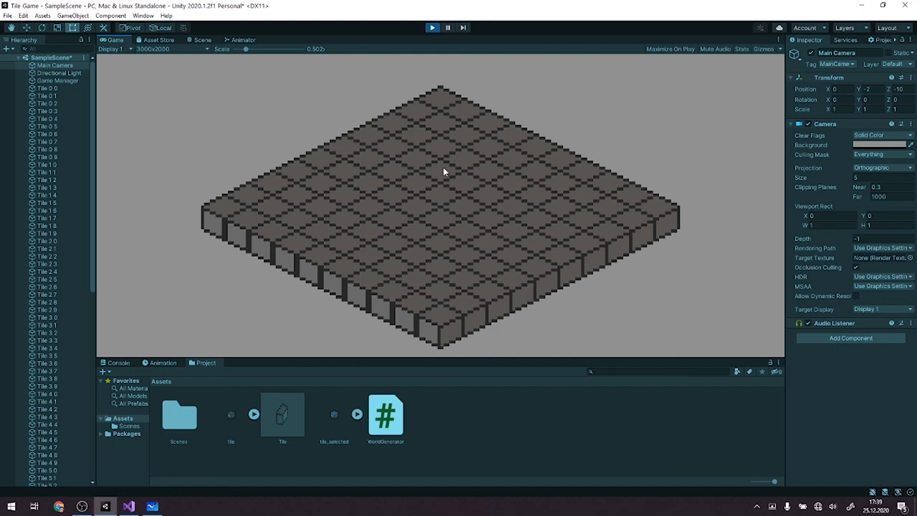
{"action": "mouse_move", "coordinate": [356, 182]}
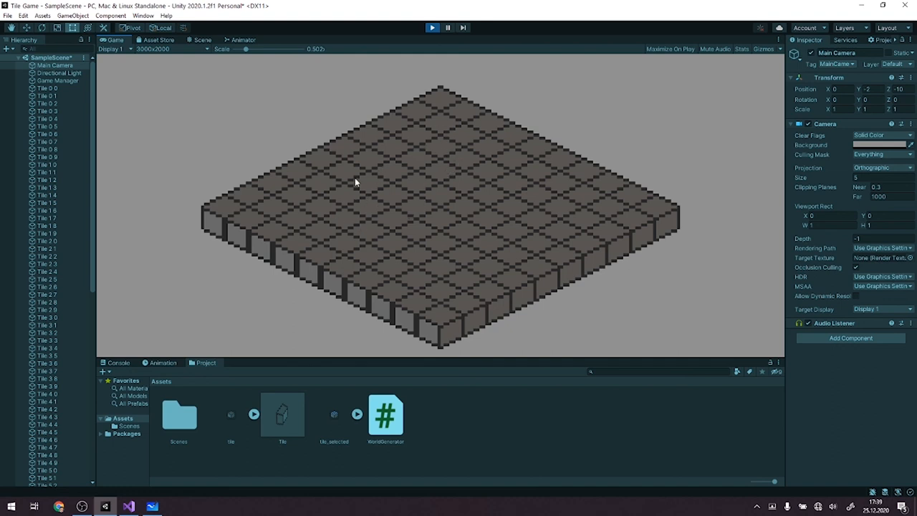
{"action": "mouse_move", "coordinate": [414, 148]}
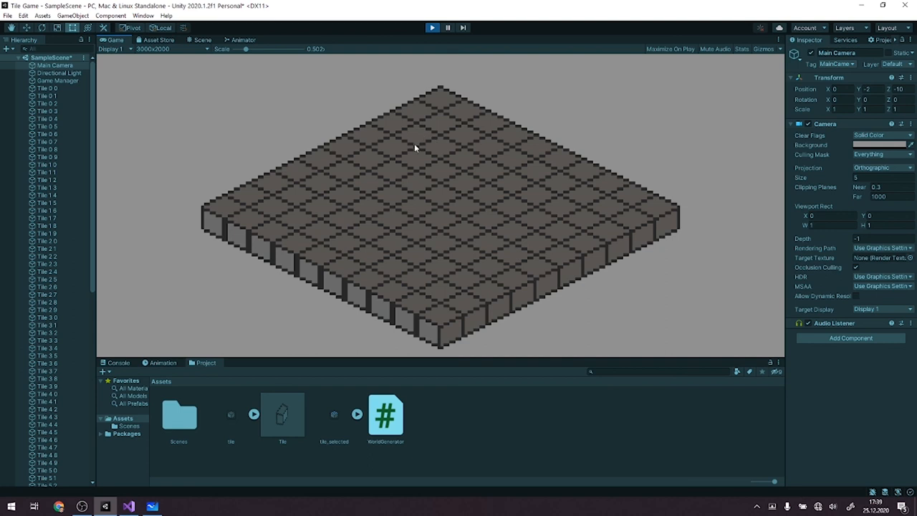
{"action": "mouse_move", "coordinate": [603, 122]}
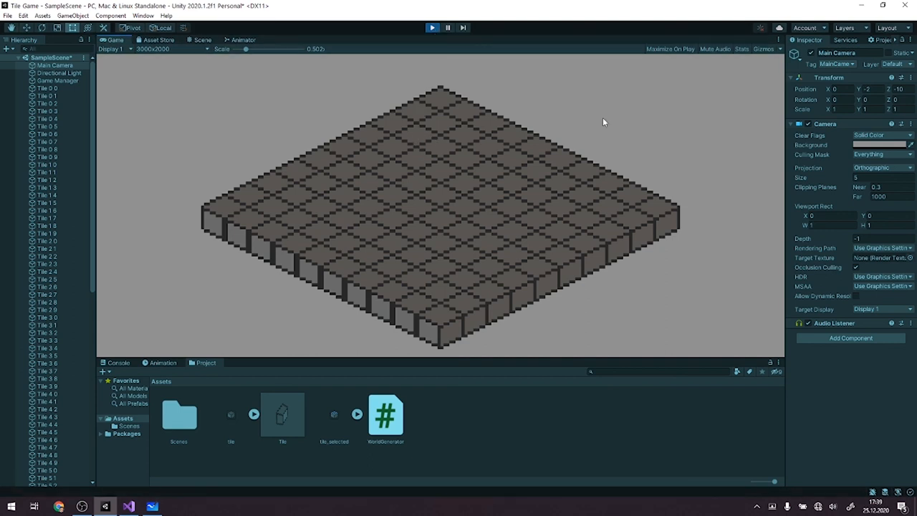
{"action": "mouse_move", "coordinate": [639, 123]}
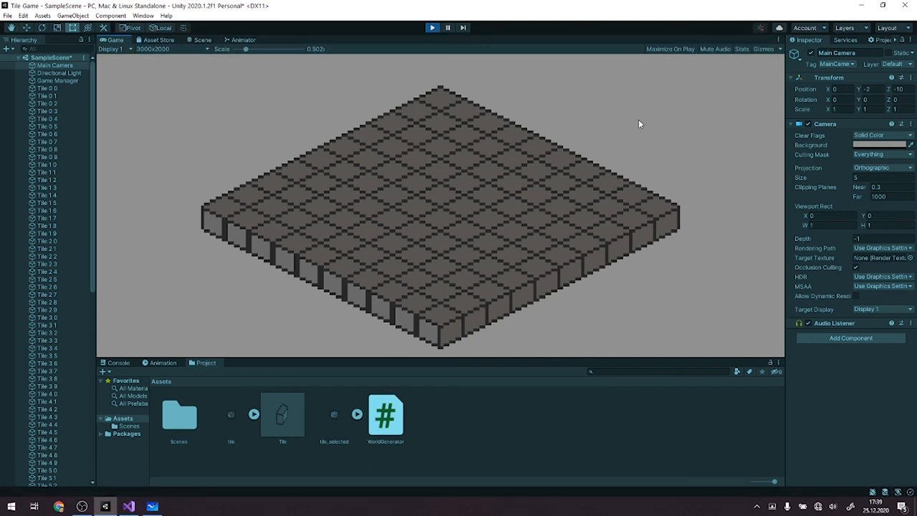